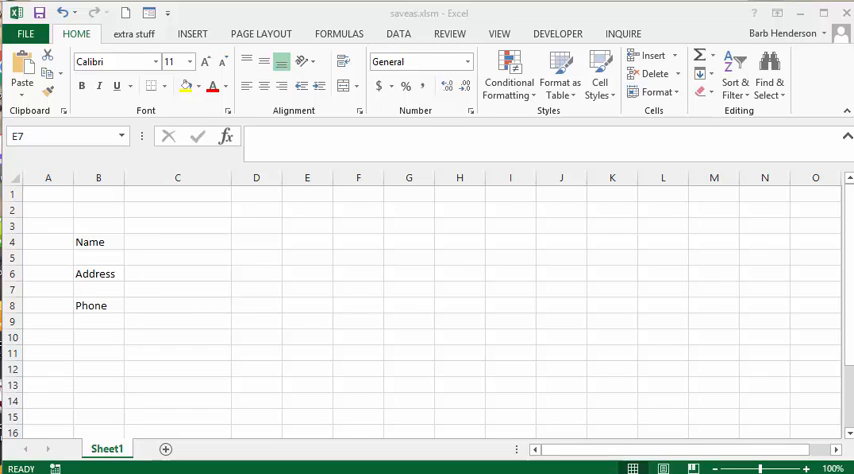
mouse_move(141, 243)
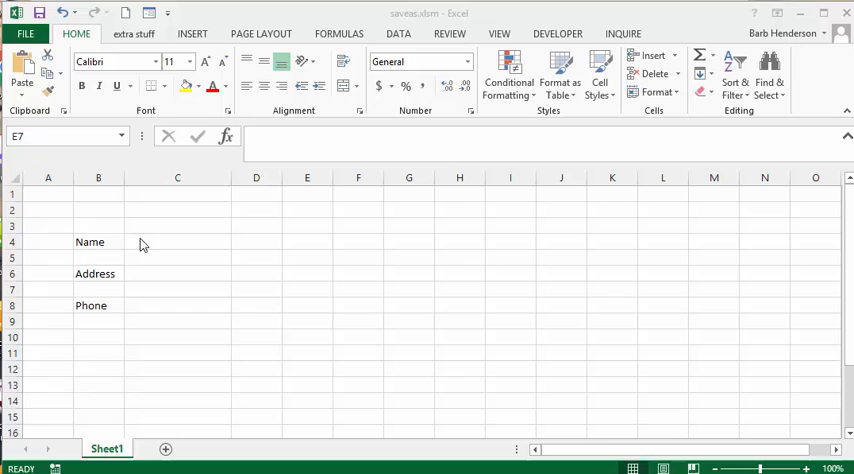
Enter the name Jones in cell C4 beside the Name label
click(307, 289)
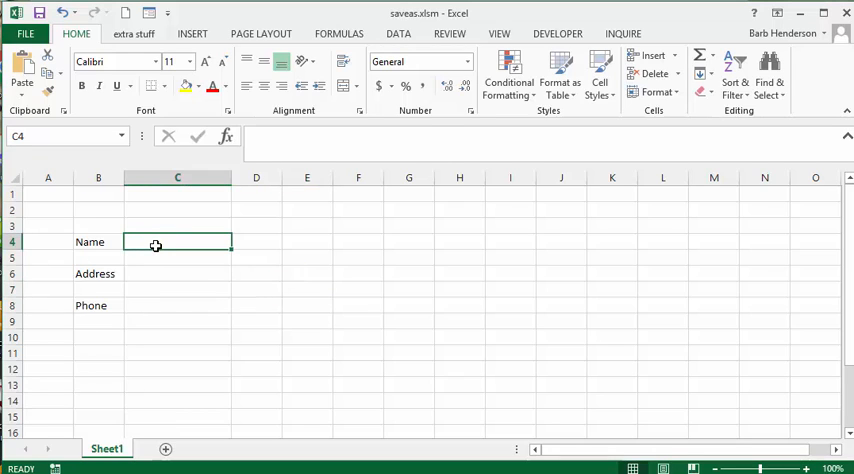
text(Jones)
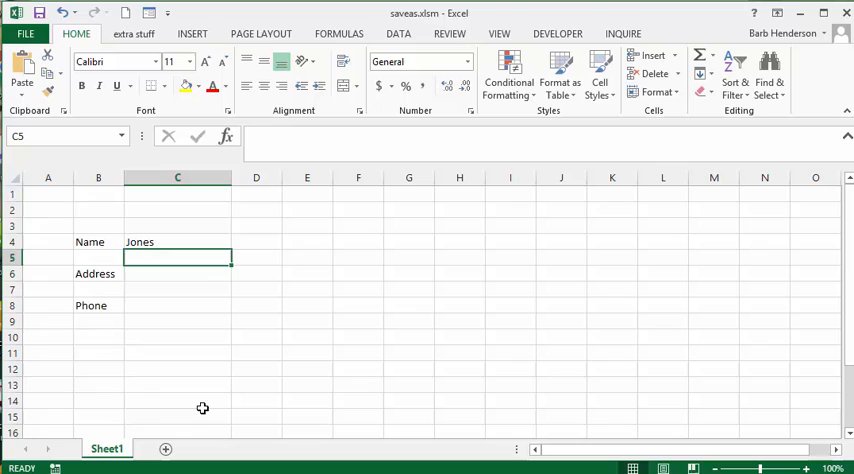
mouse_move(228, 403)
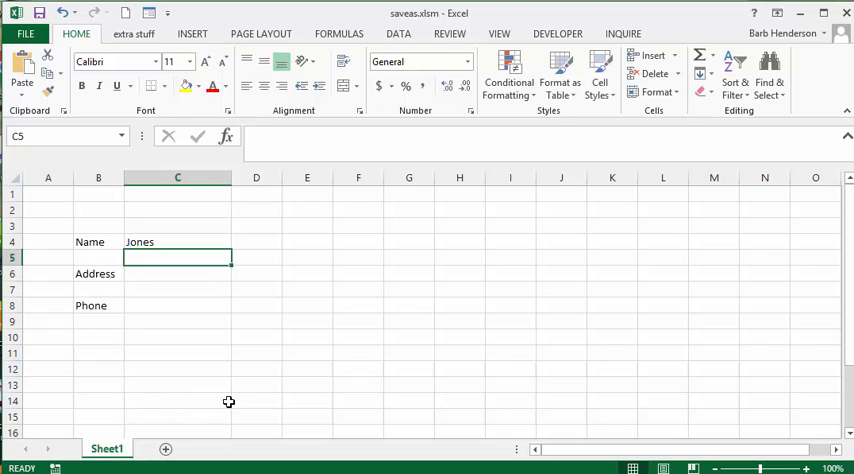
mouse_move(310, 357)
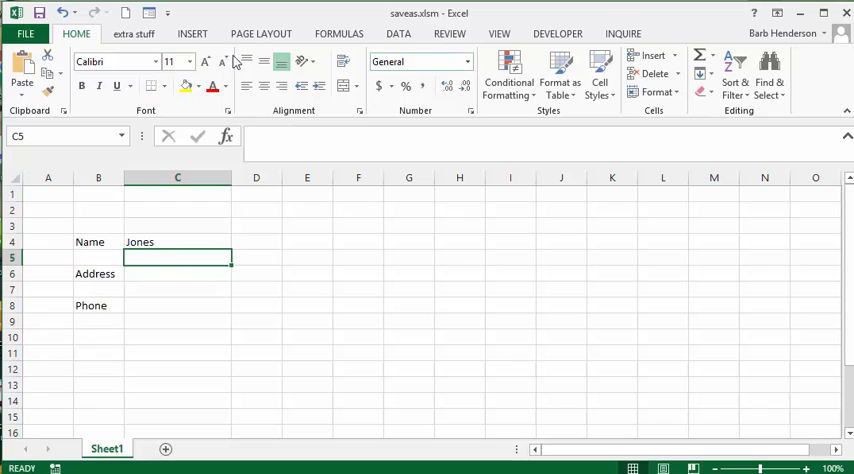
Add an ActiveX command button from the Developer tab and open its Click procedure
click(554, 32)
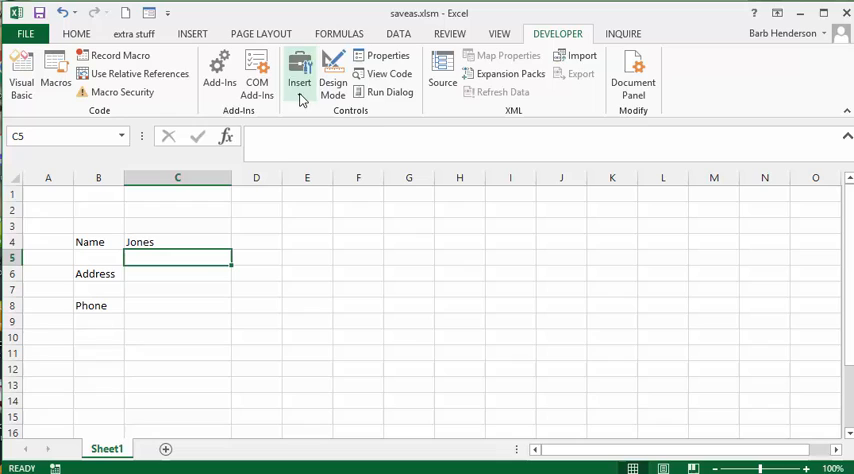
click(300, 65)
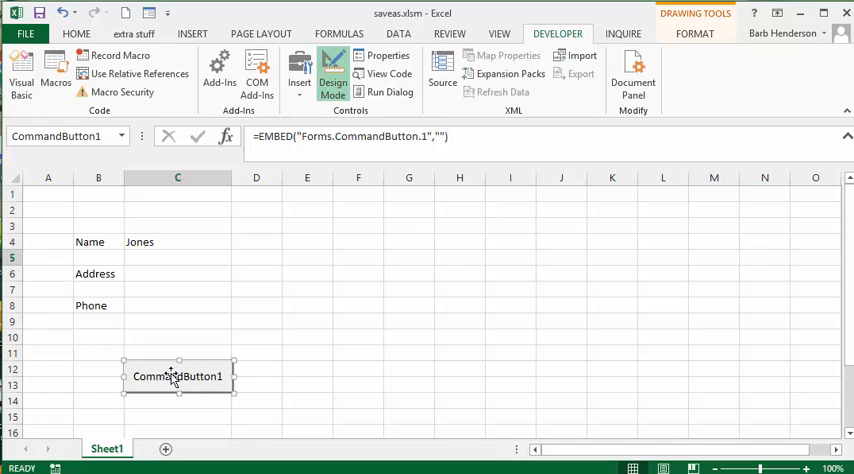
double_click(177, 378)
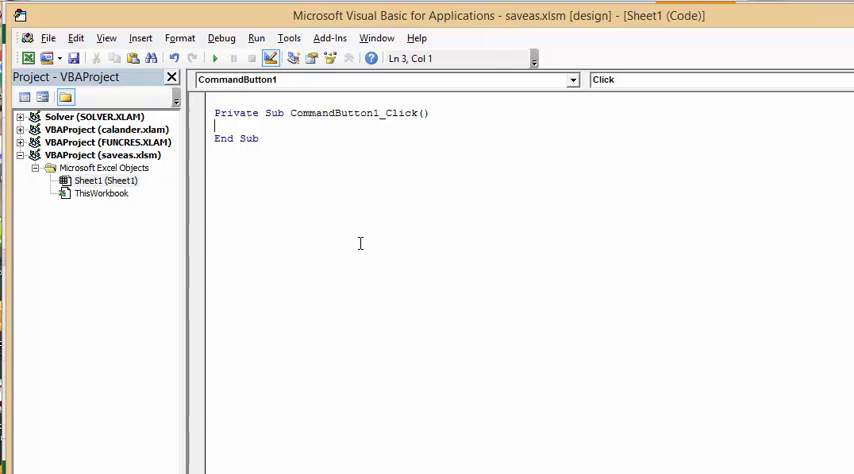
mouse_move(479, 131)
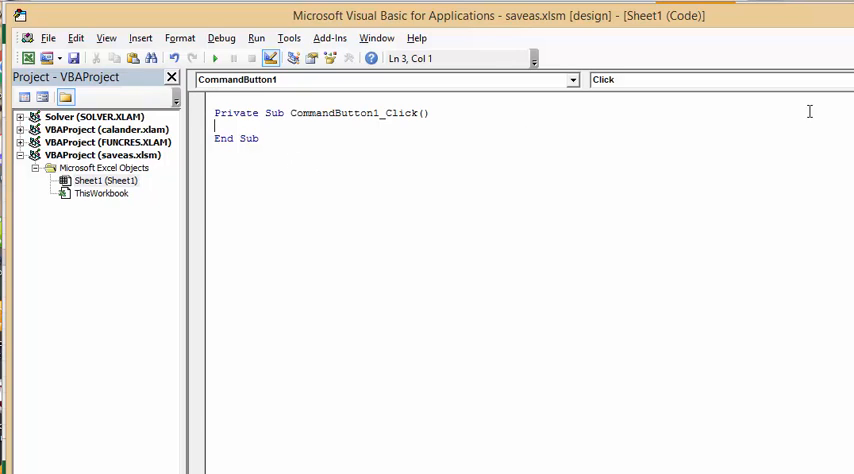
mouse_move(231, 214)
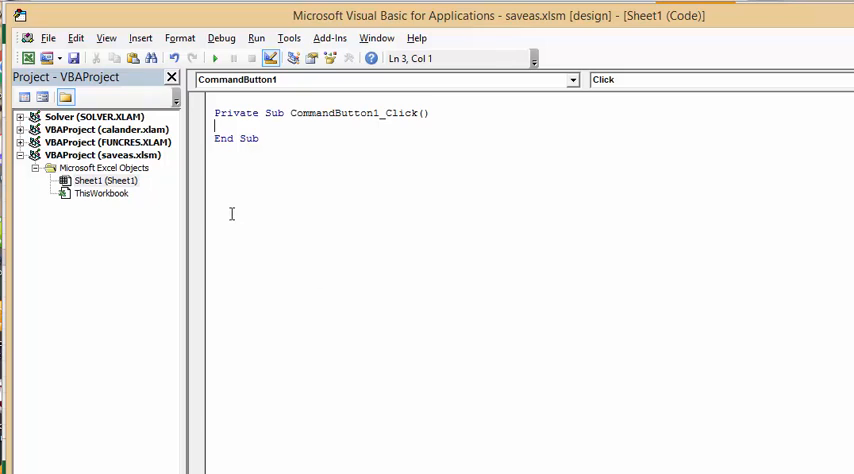
mouse_move(444, 150)
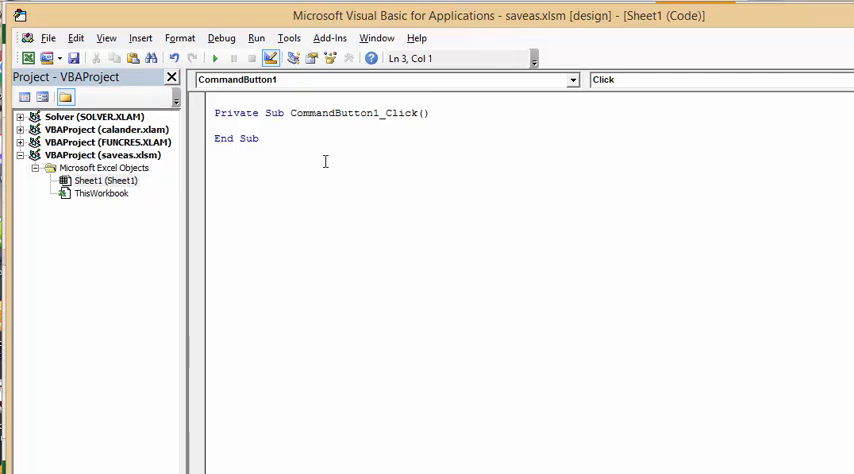
Add 'Dim path As String' and 'Dim filename1 As String' to CommandButton1_Click
text(Di)
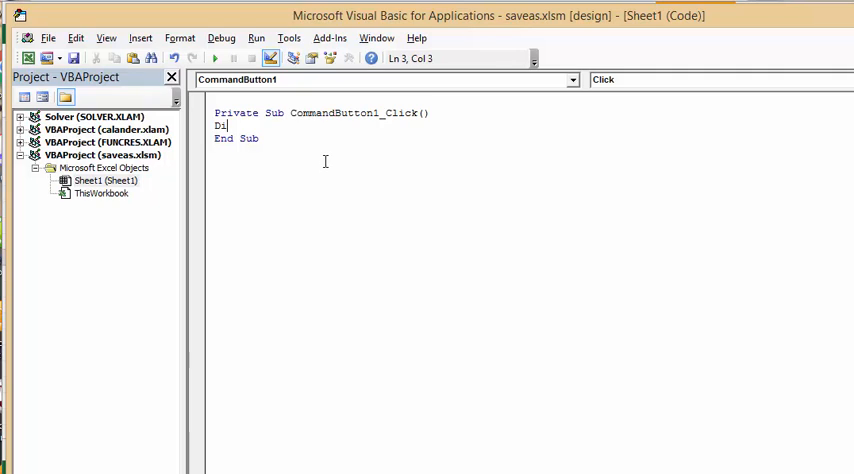
text(m)
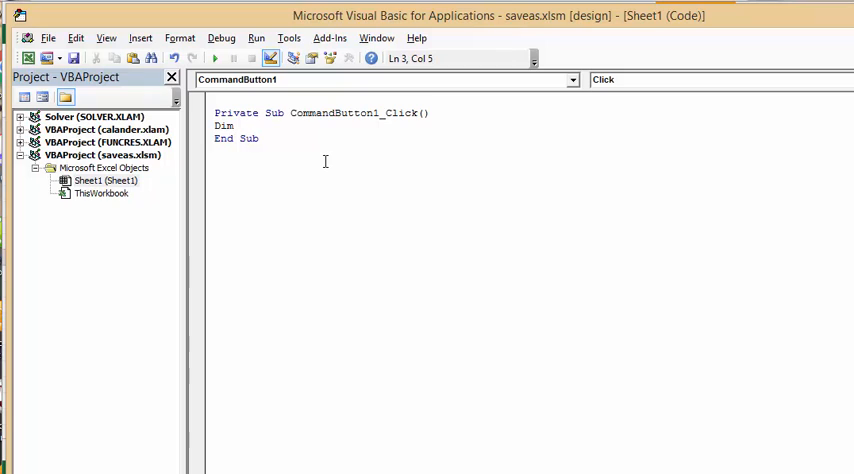
text(path a)
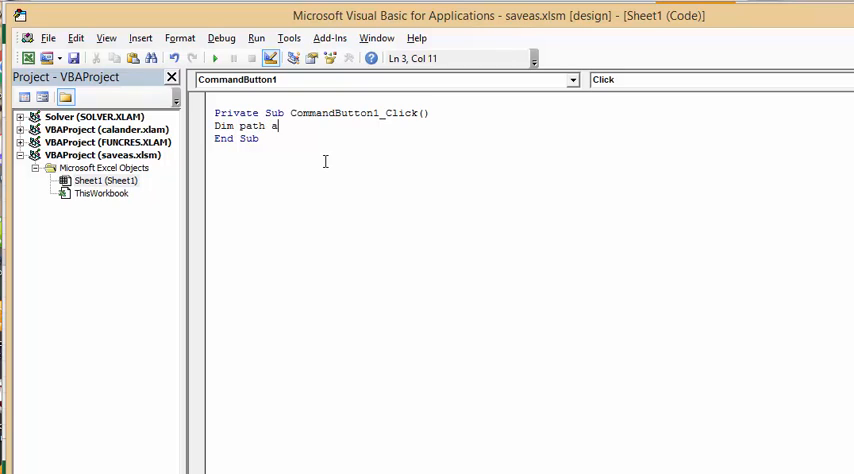
text(as s)
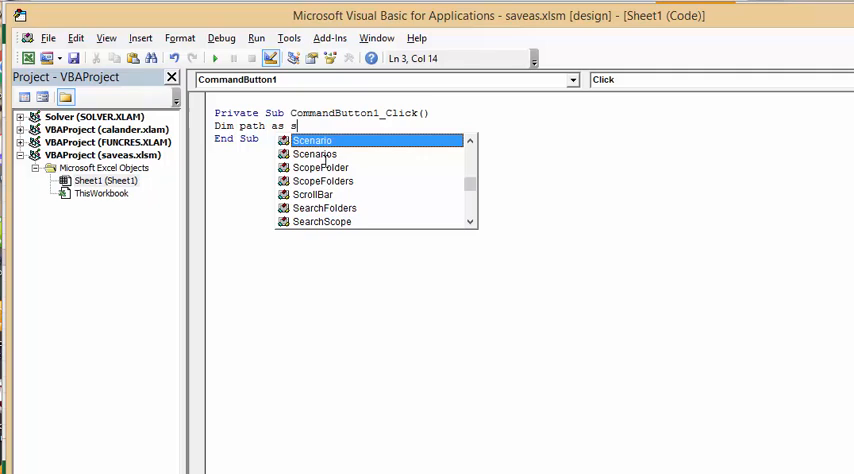
text(tring)
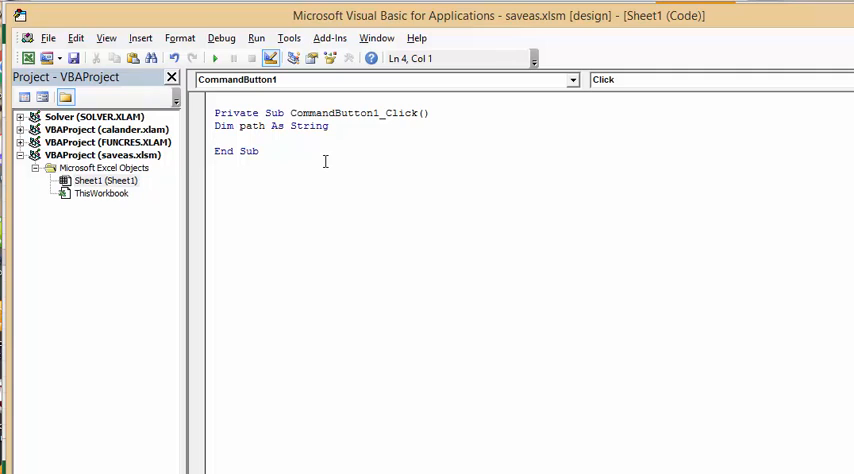
text(Dim)
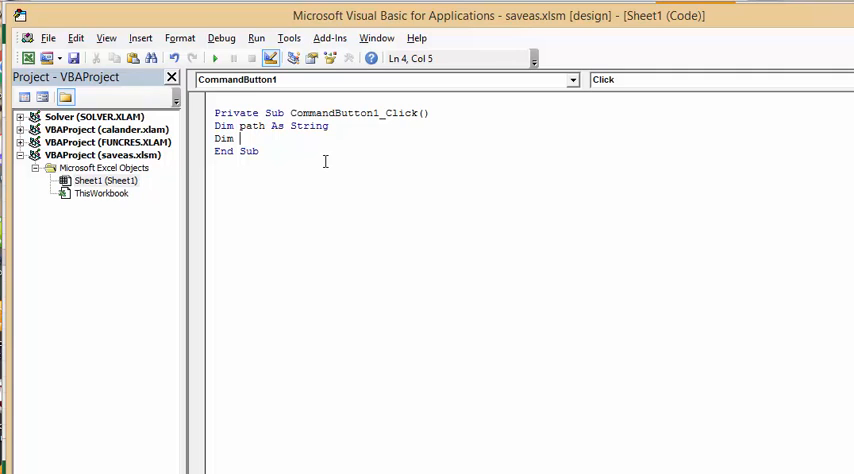
text(filename1)
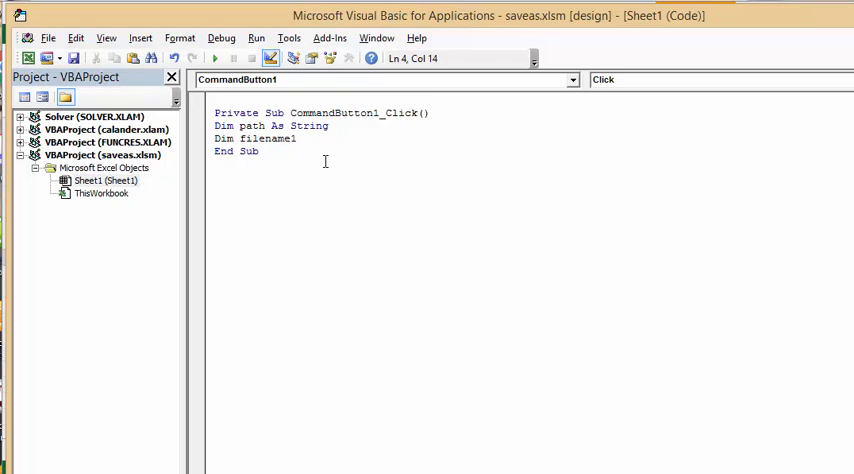
text(as)
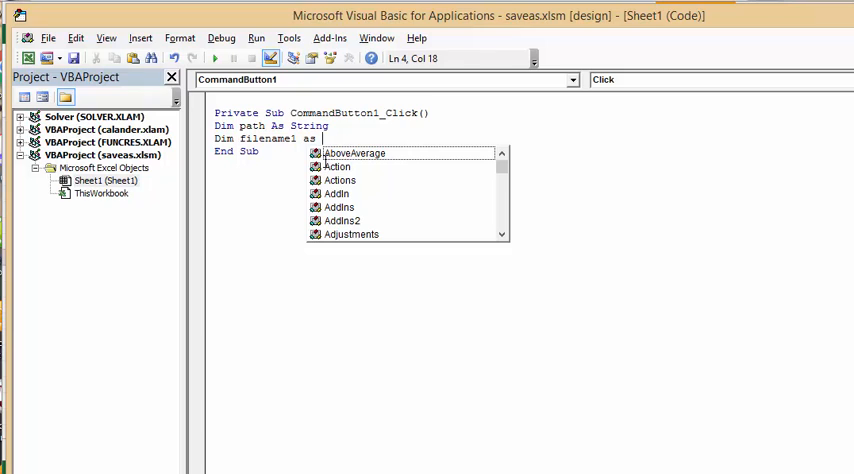
text(Strin)
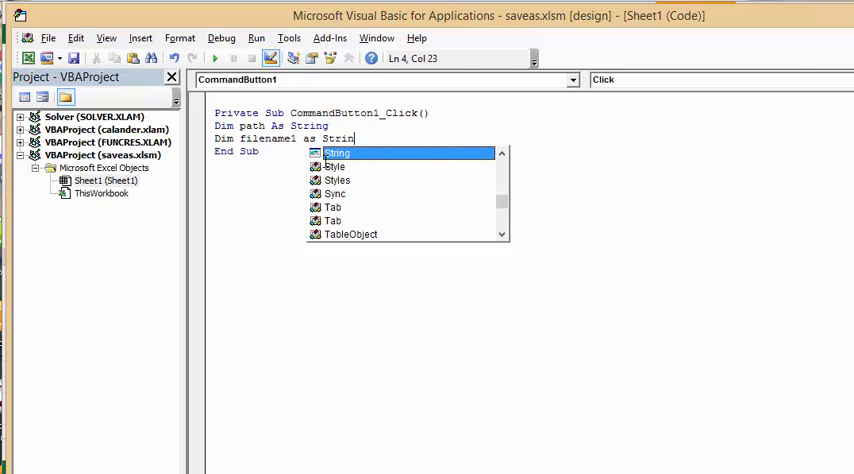
key(Enter)
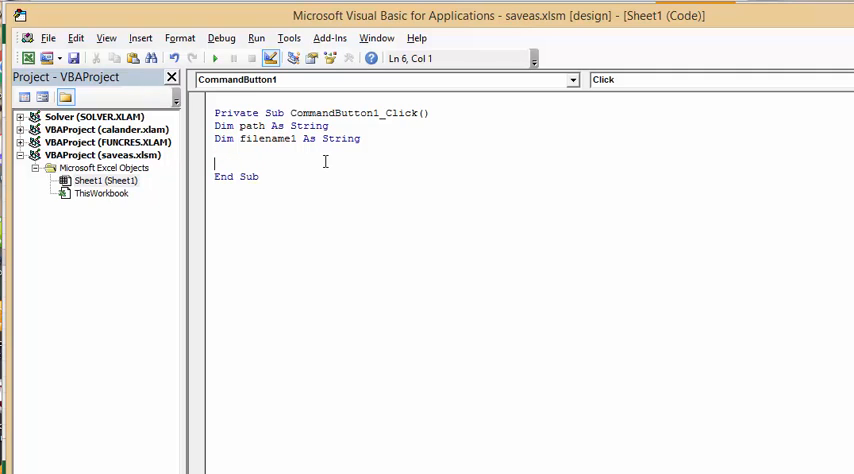
Start a new assignment line reading 'path ='
text(path =)
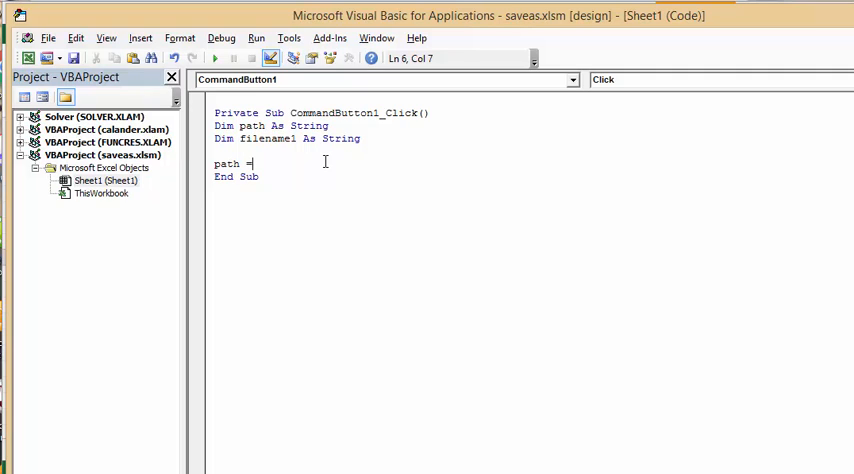
mouse_move(458, 179)
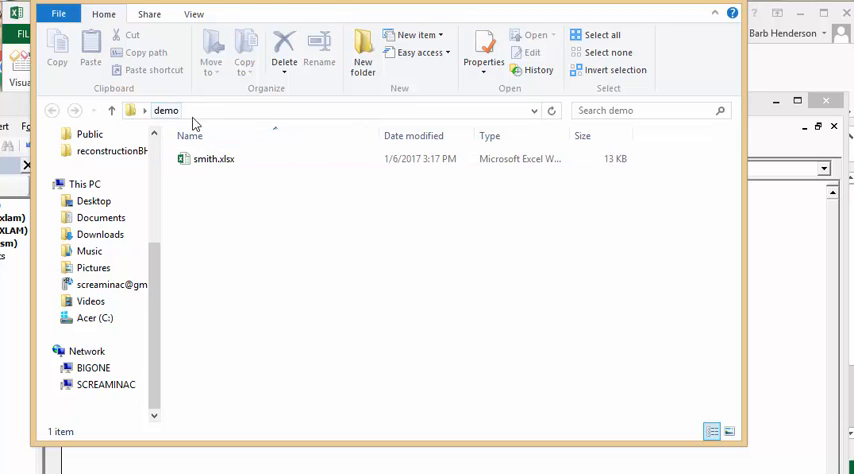
mouse_move(197, 117)
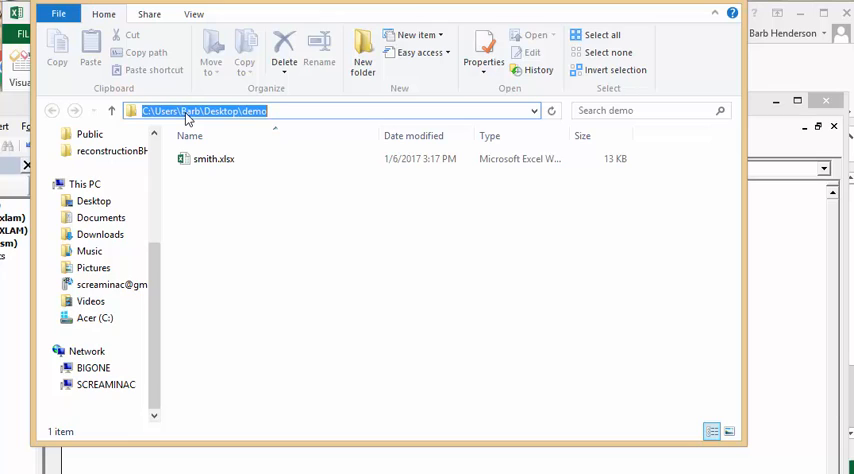
mouse_move(289, 130)
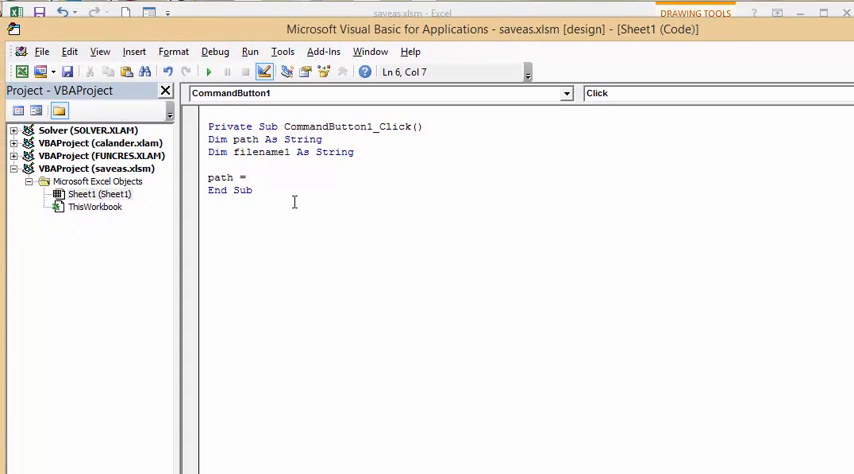
End the path string as "C:\Users\Barb\Desktop\demo\" with trailing backslash and quote
text("C:\Users\Barb\Desktop\demo)
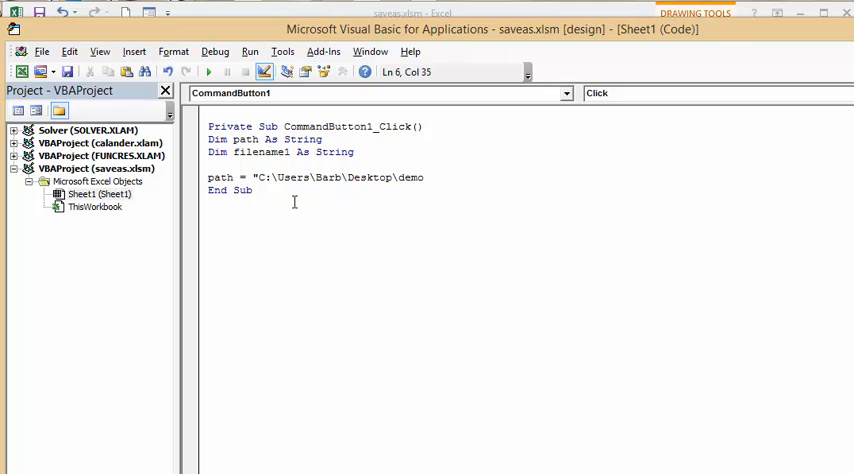
text(\)
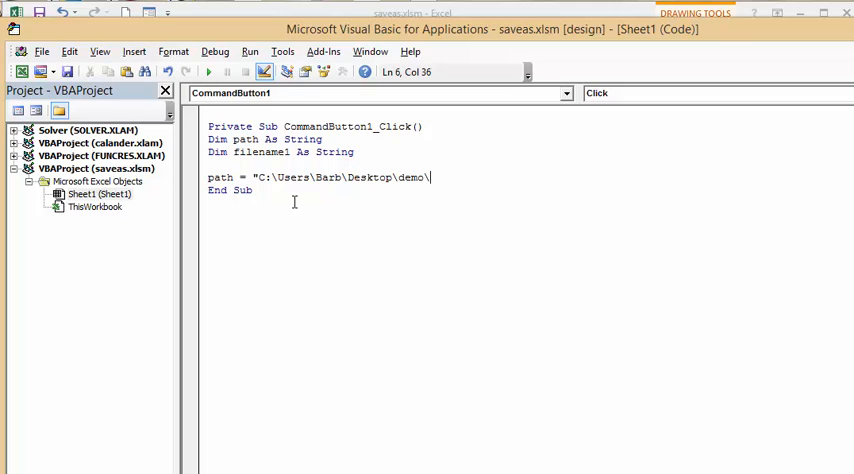
text(")
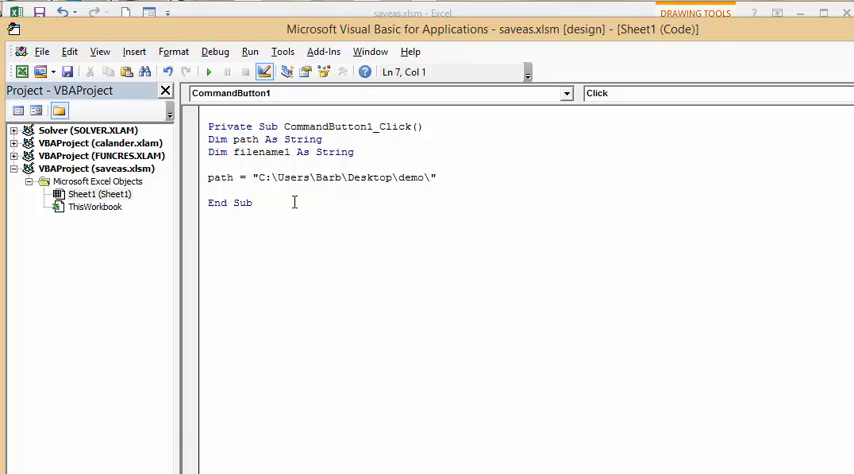
key(Return)
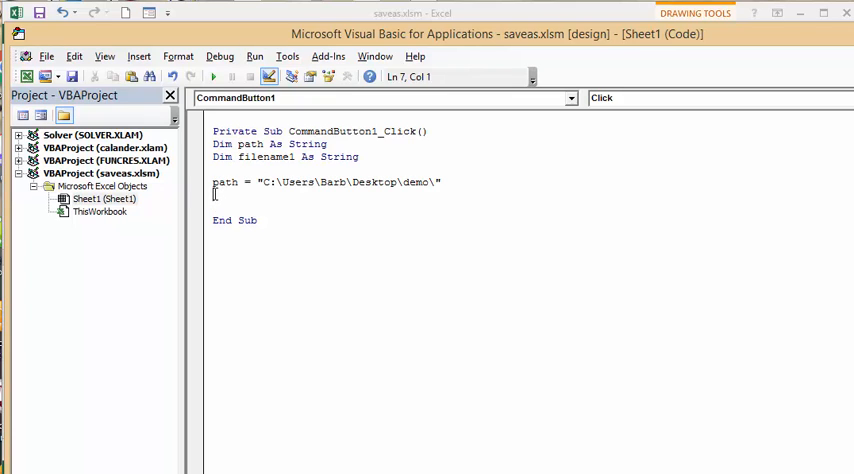
Add the line filename1 = Range("C4").Text
text(filename)
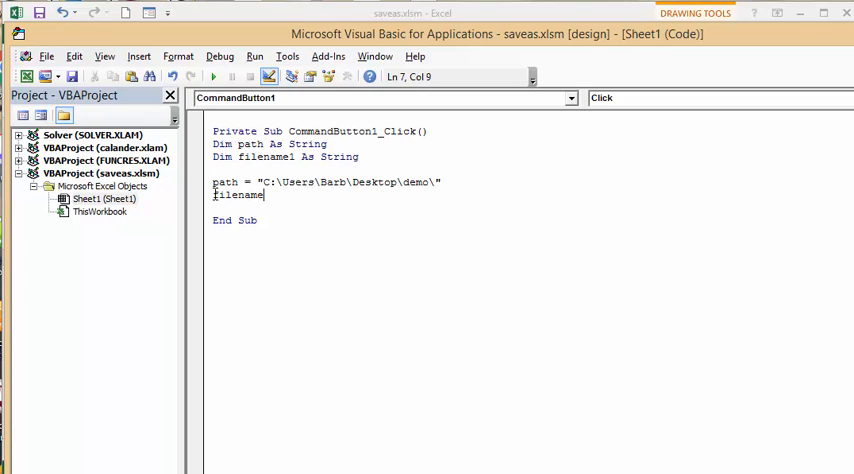
text(1)
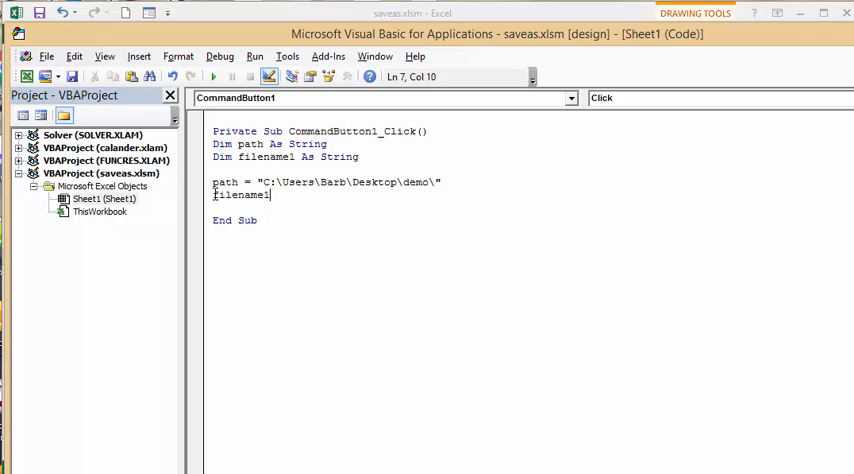
text(=)
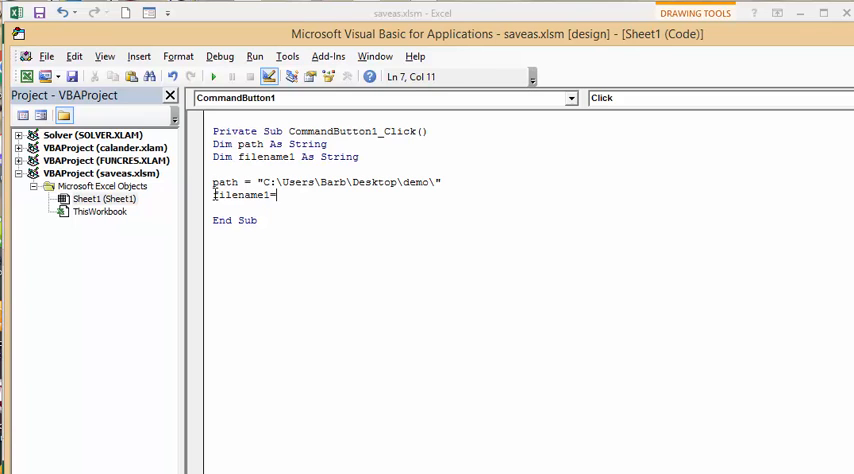
text(Ran)
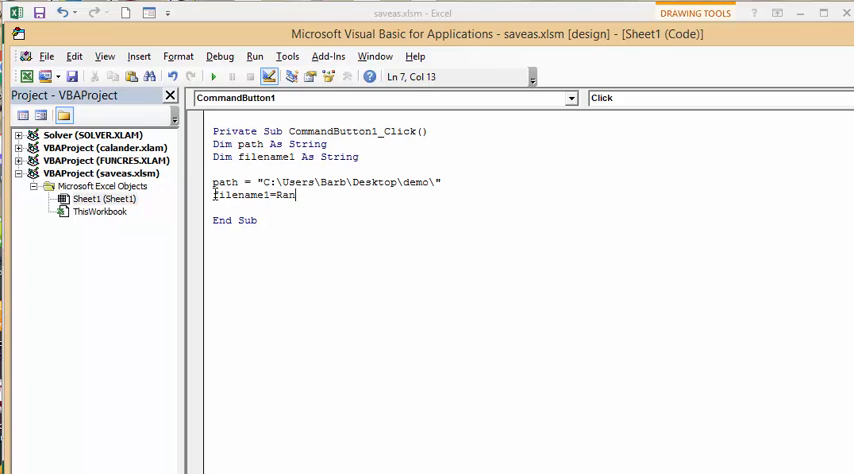
text(ge)
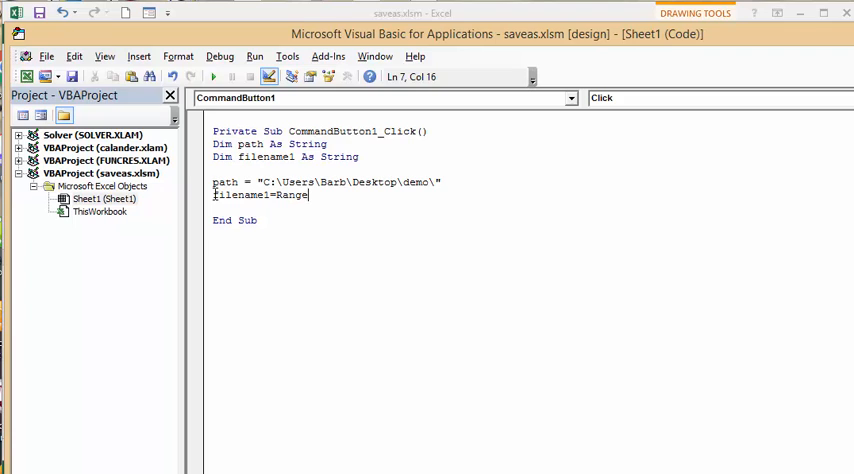
text((")
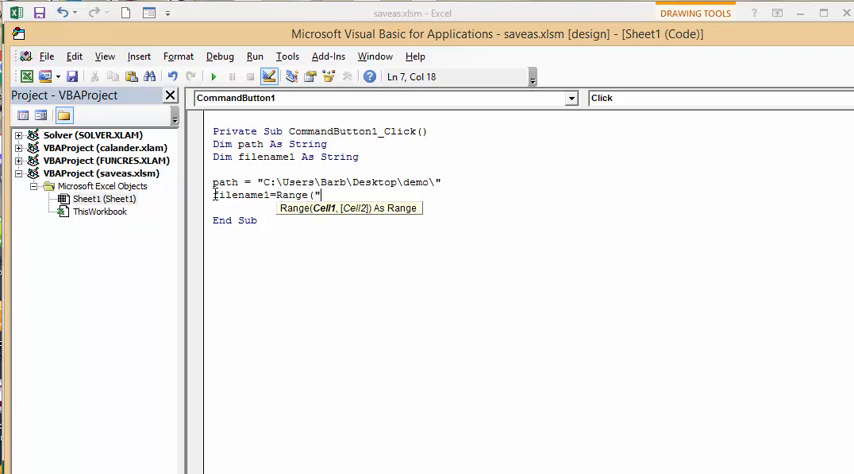
text(C4)
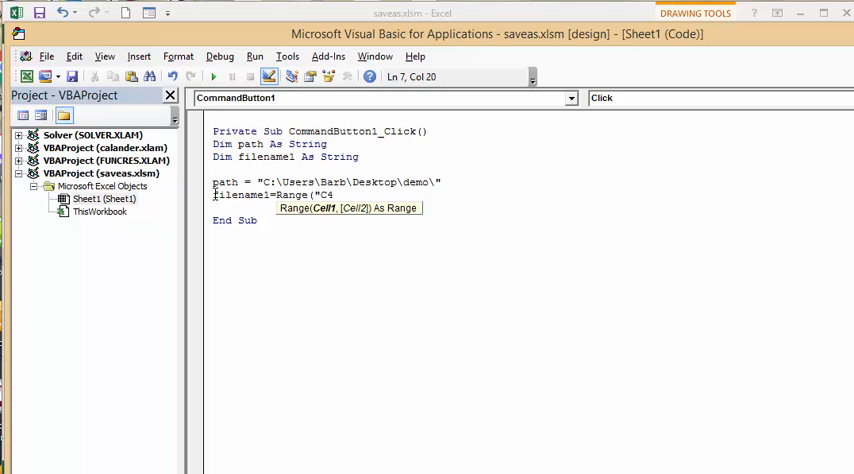
text(")
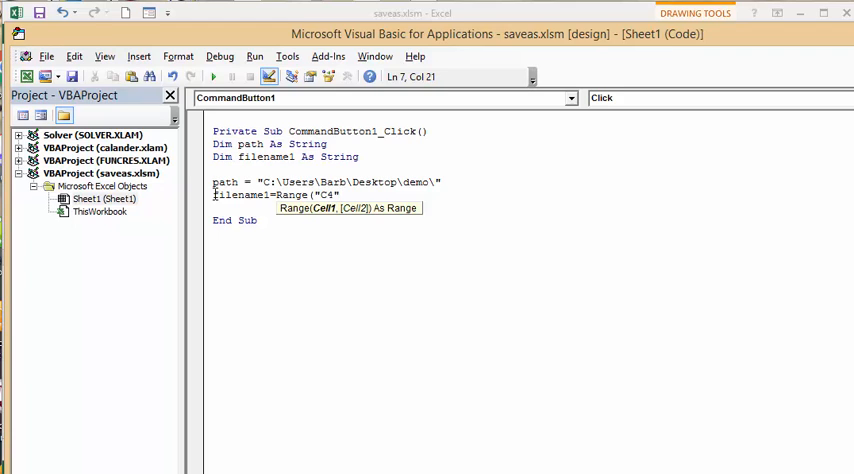
text(.t)
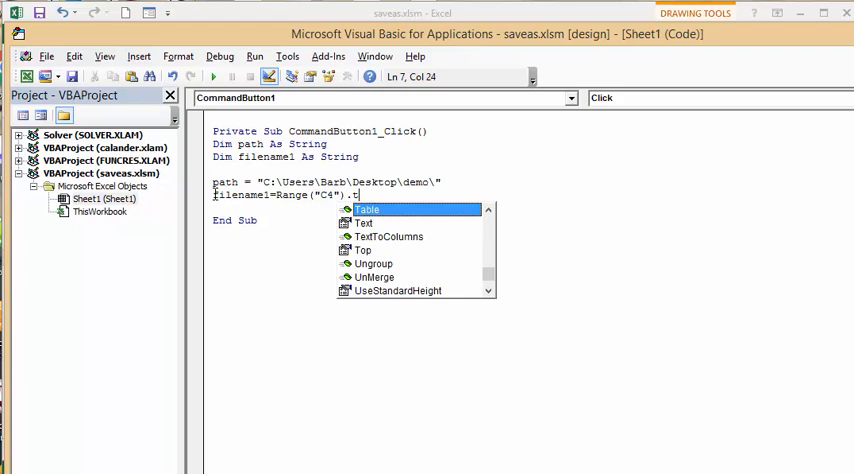
text(ext)
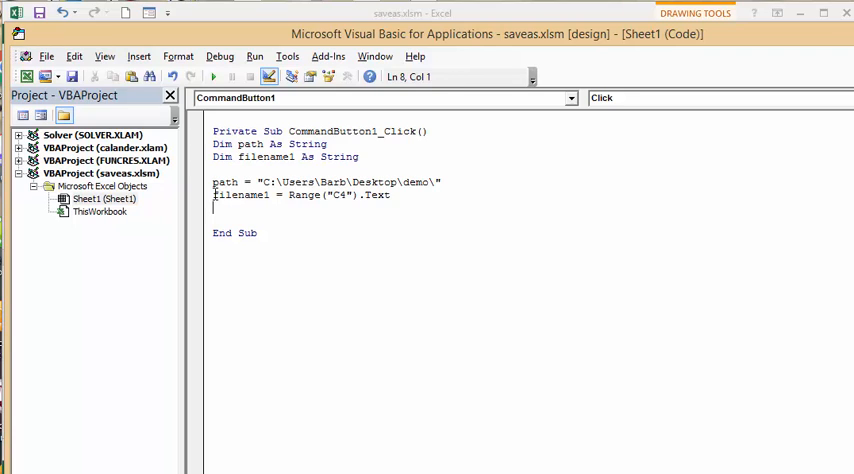
Add the line Application.DisplayAlerts = False to suppress Excel prompts
text(a)
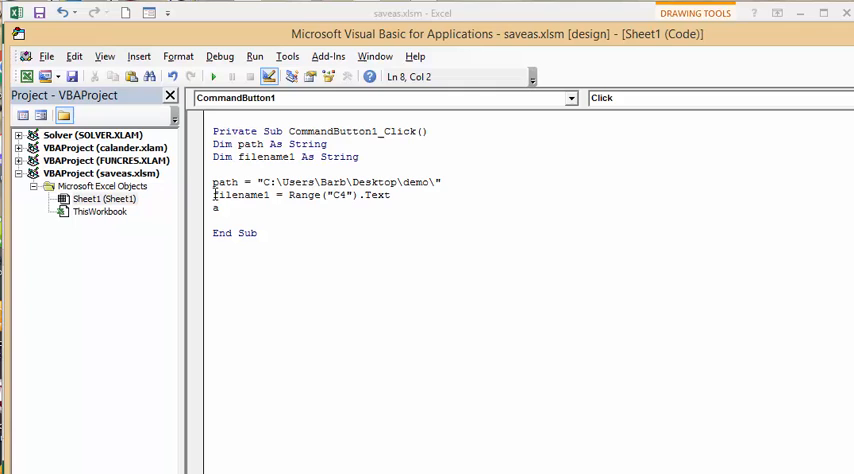
text(applicat)
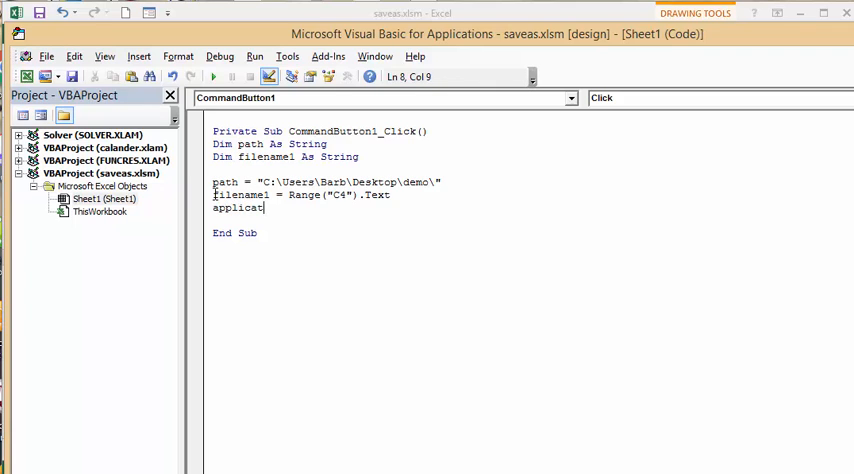
text(ion)
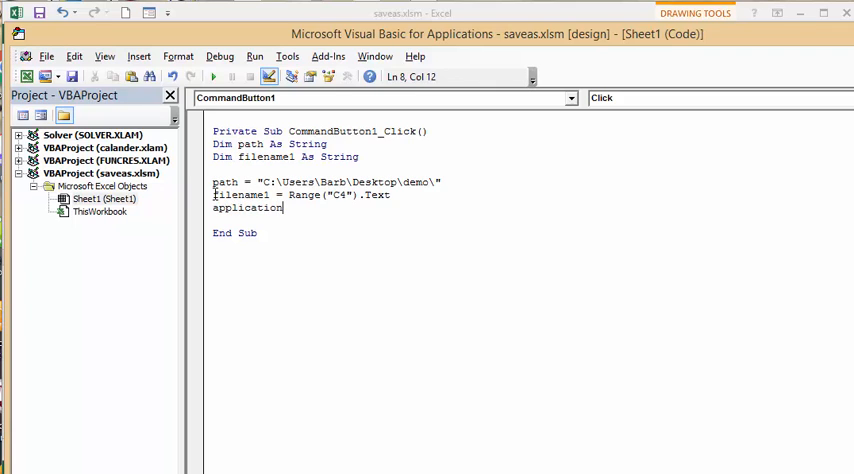
text(.d)
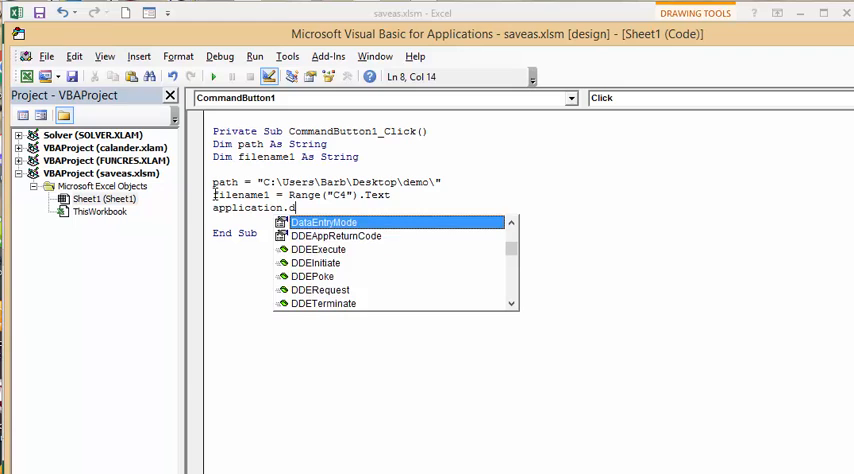
text(isplayAlerts)
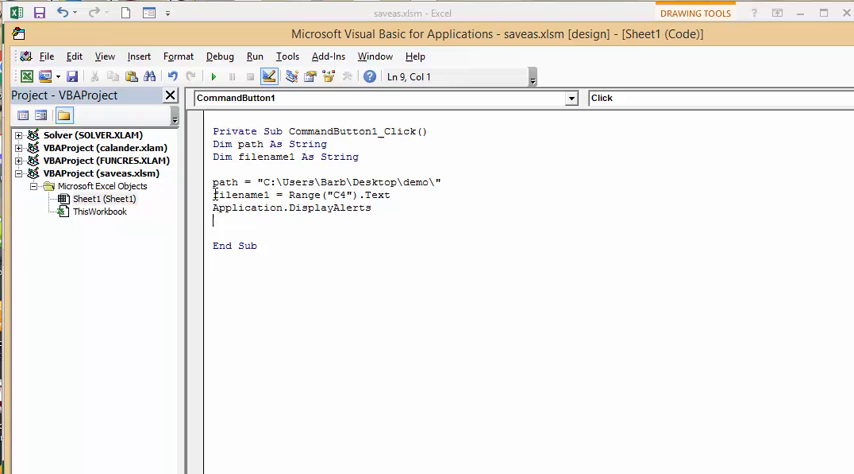
click(373, 208)
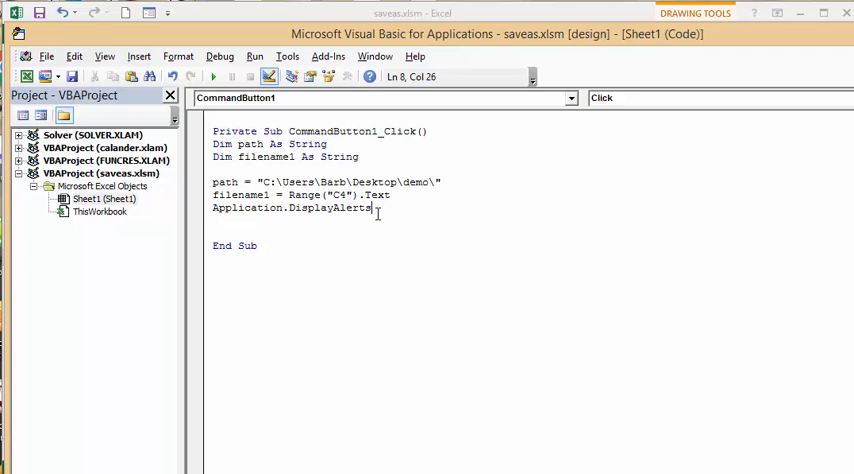
text(=)
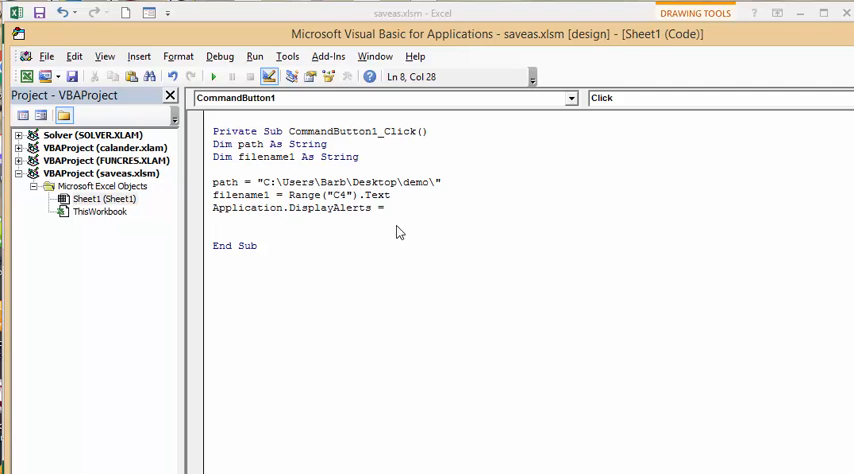
text(False)
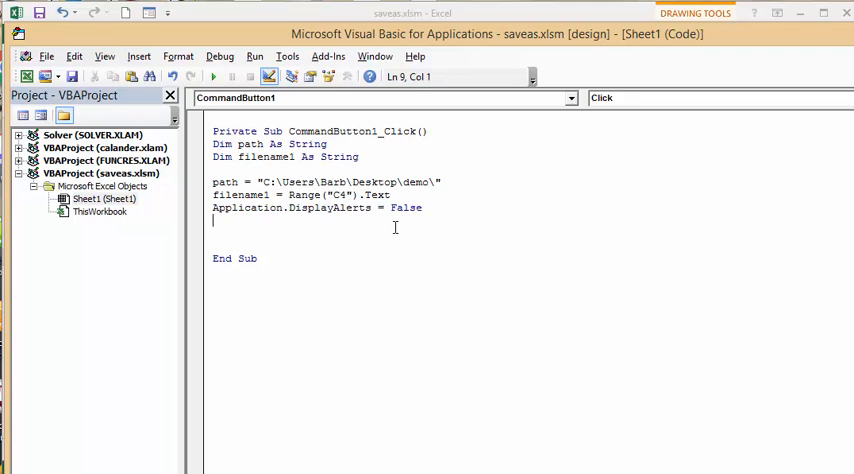
text(activewor)
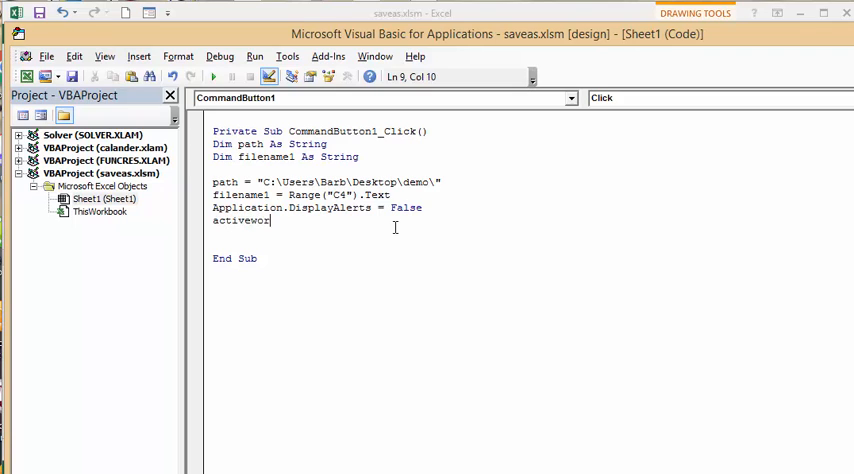
Start the ActiveWorkbook.SaveAs statement with a filename:= argument
text(book)
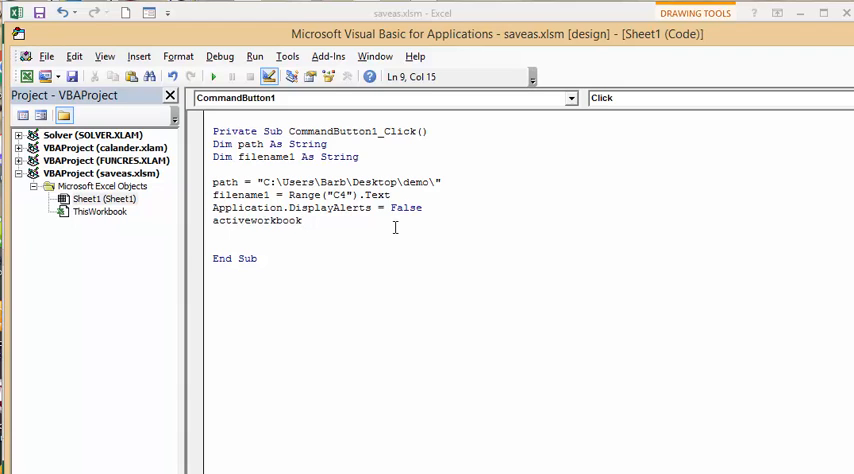
text(.sa)
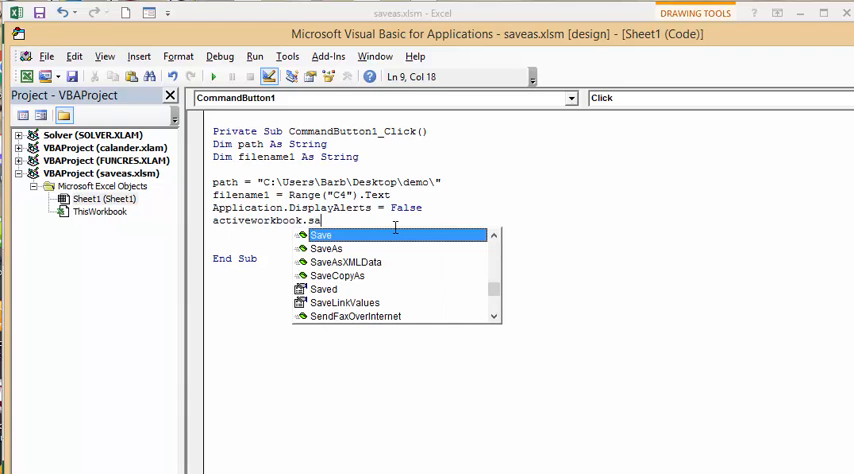
text(veA)
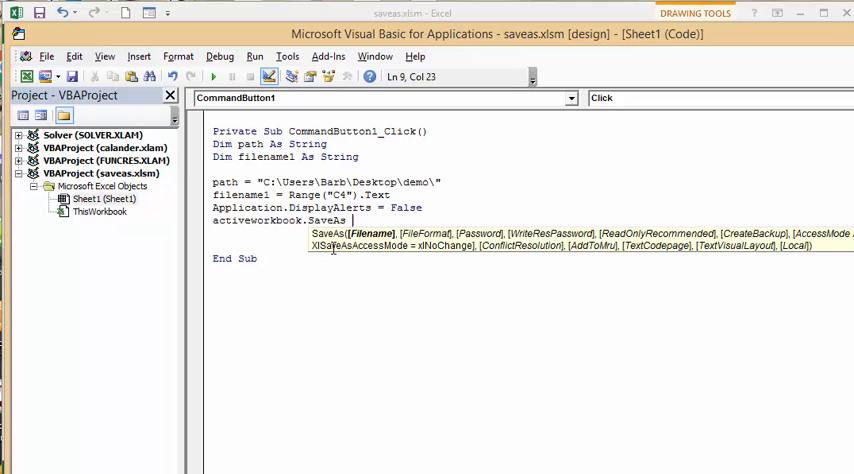
text(filename)
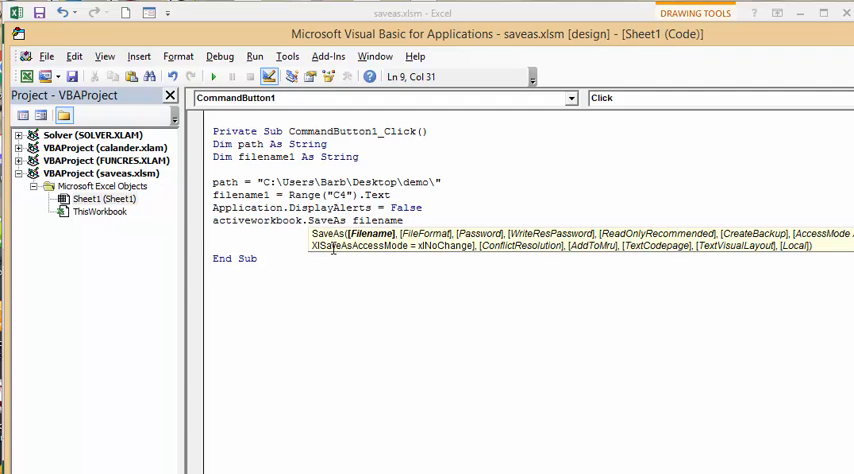
text(:=)
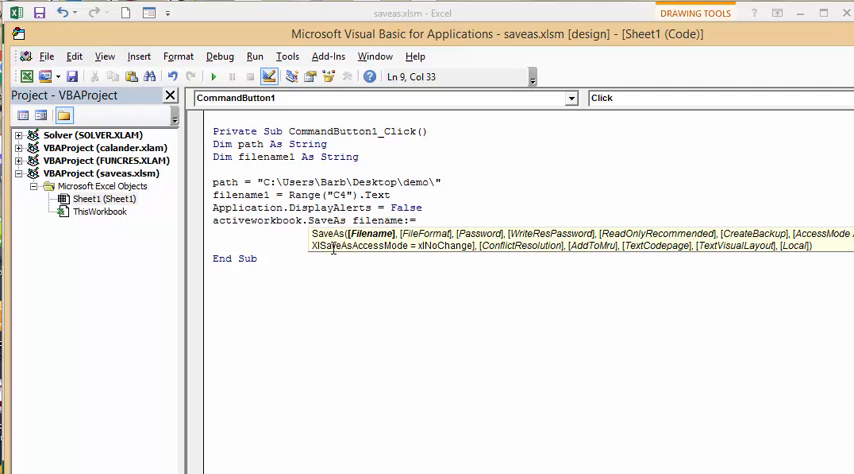
Build the save file name as path & filename1 & ".xlsx"
text(pat)
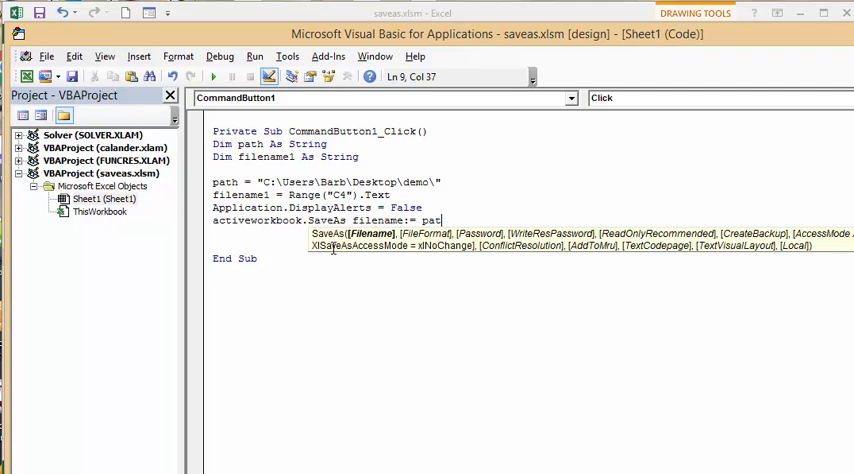
text(h)
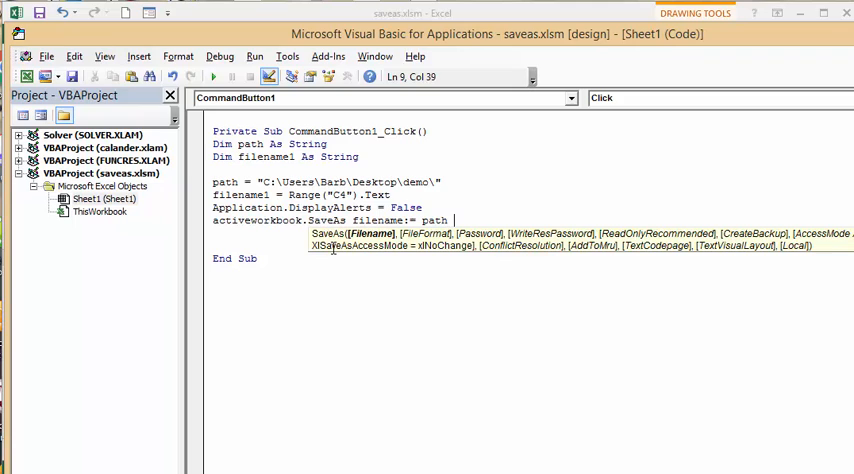
text(&)
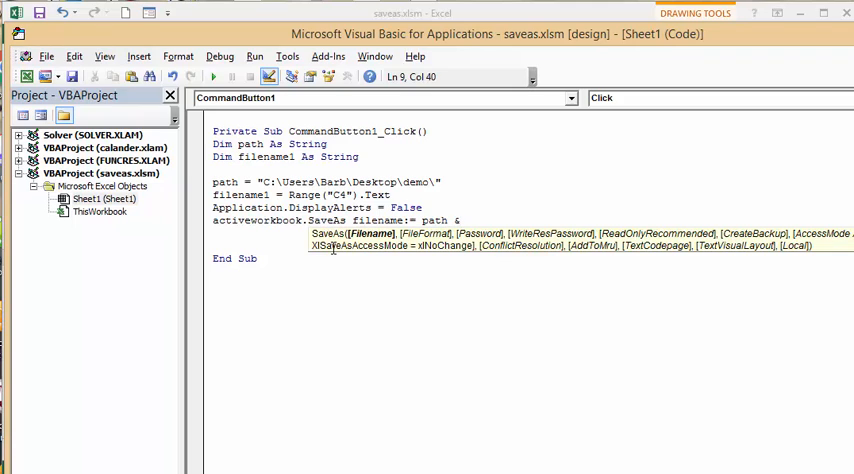
text(filenam)
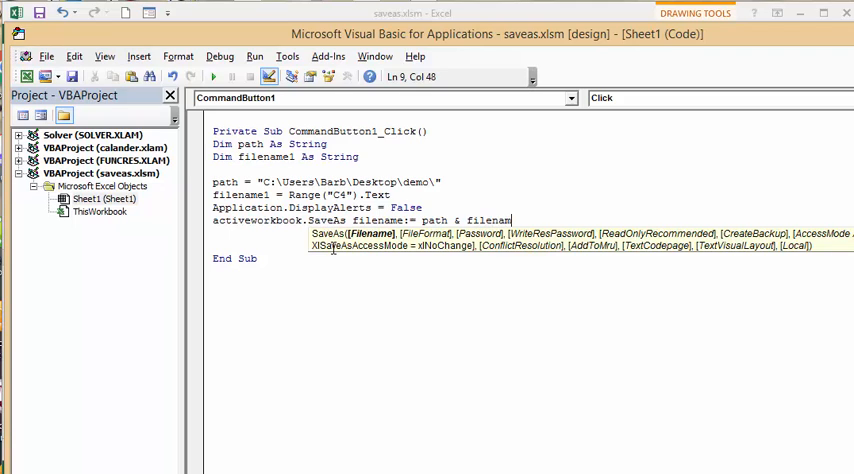
text(e1)
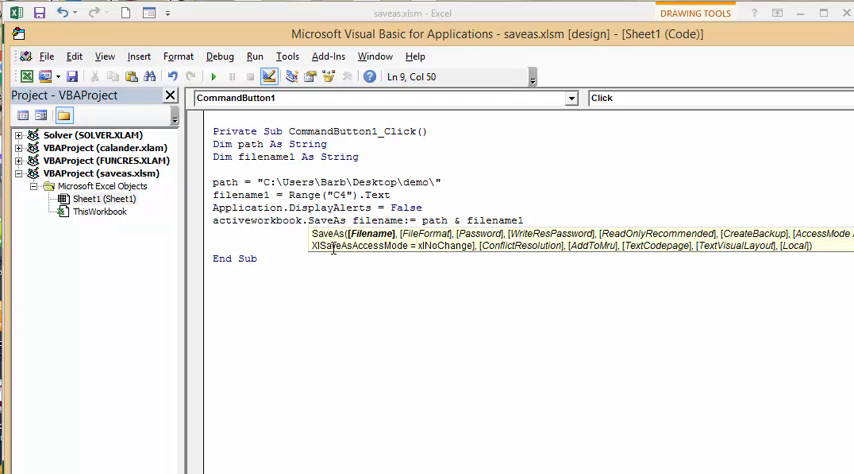
text(&)
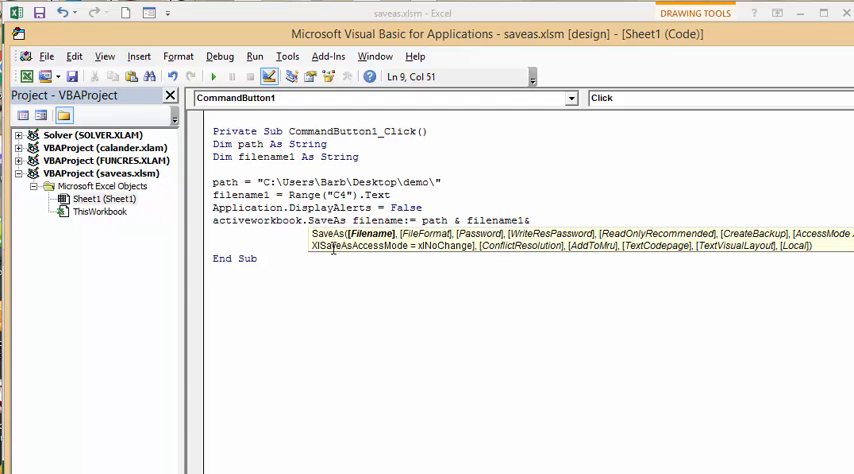
text(&)
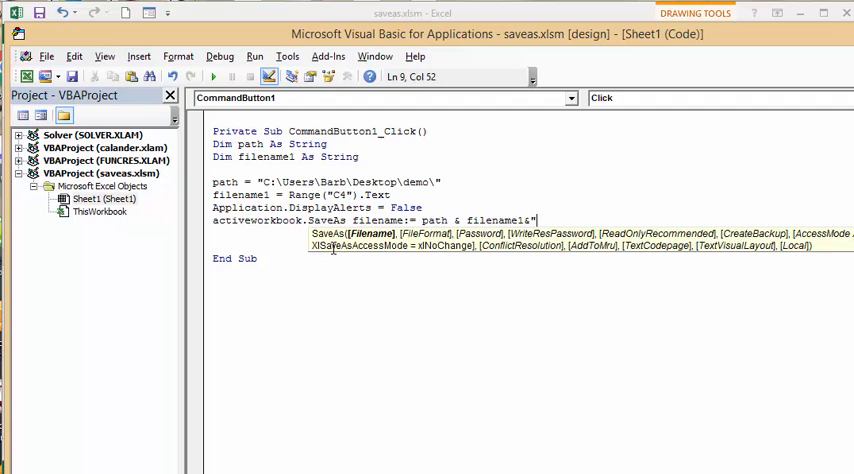
text(.)
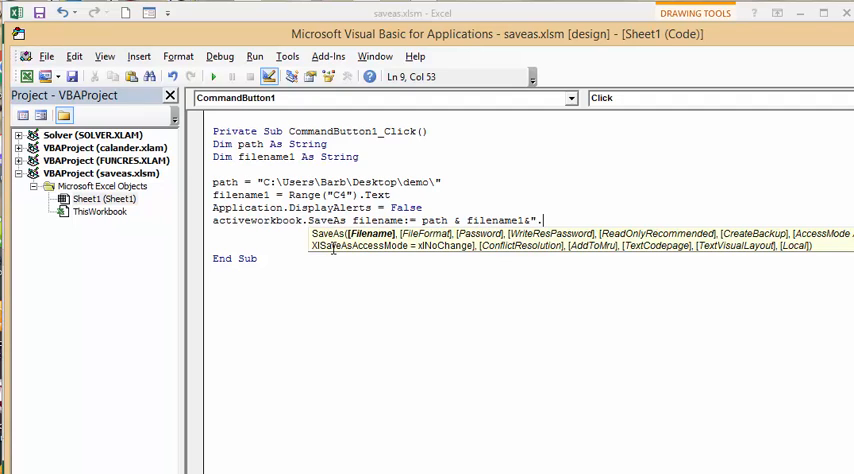
text(xlsx")
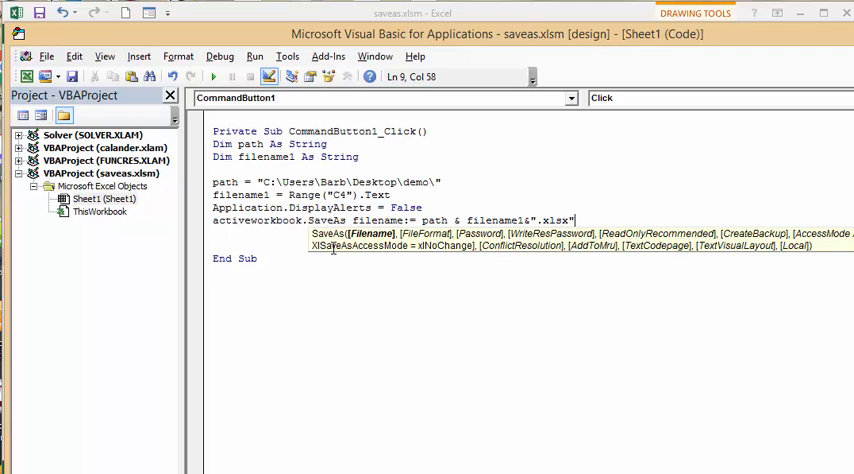
Append FileFormat:=xlOpenXMLWorkbook to the SaveAs line and let VBA reformat it
text(,)
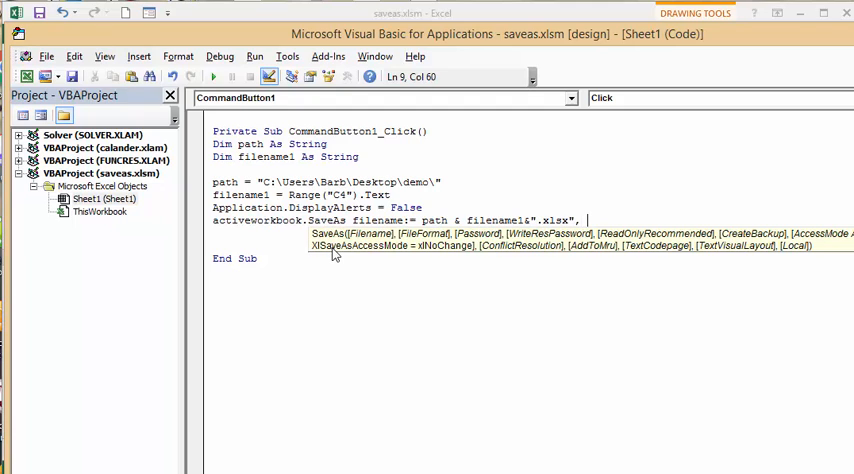
text(Fileformat)
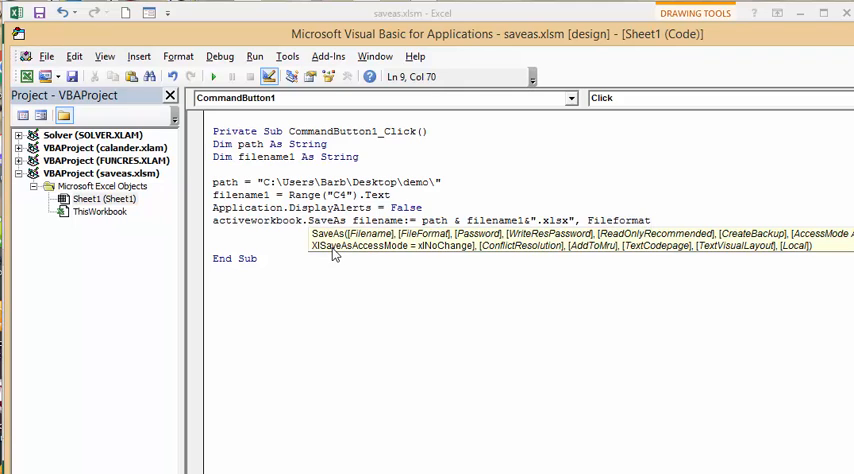
text(:=)
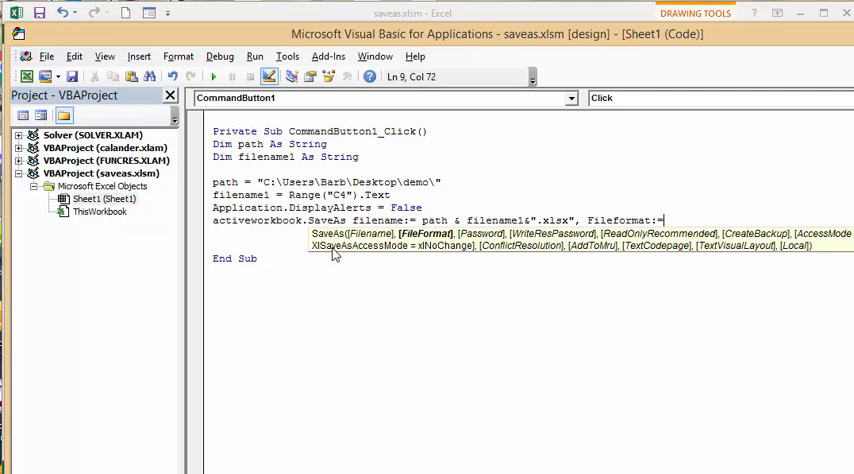
text(x)
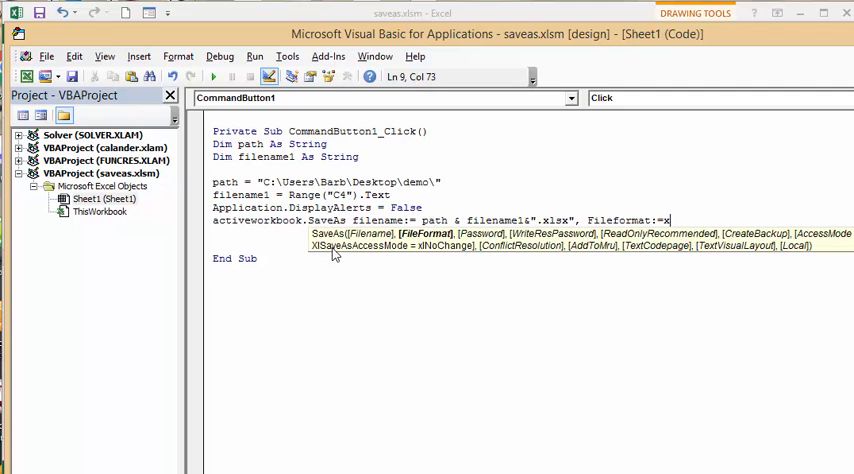
text(l)
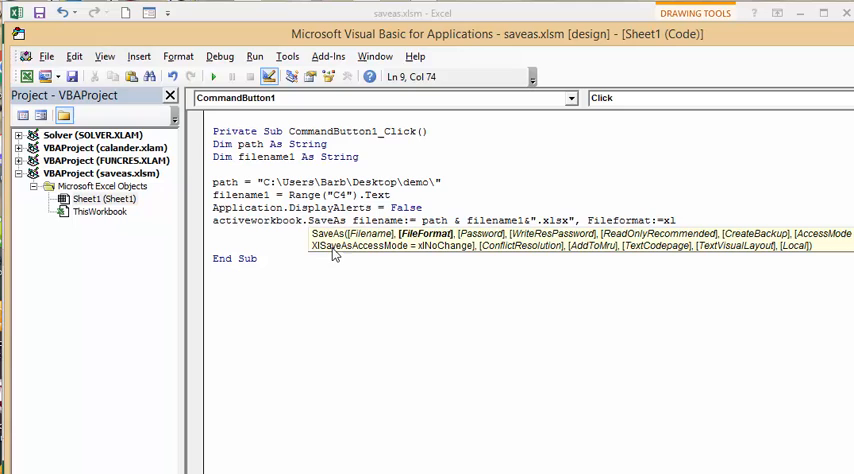
text(Open)
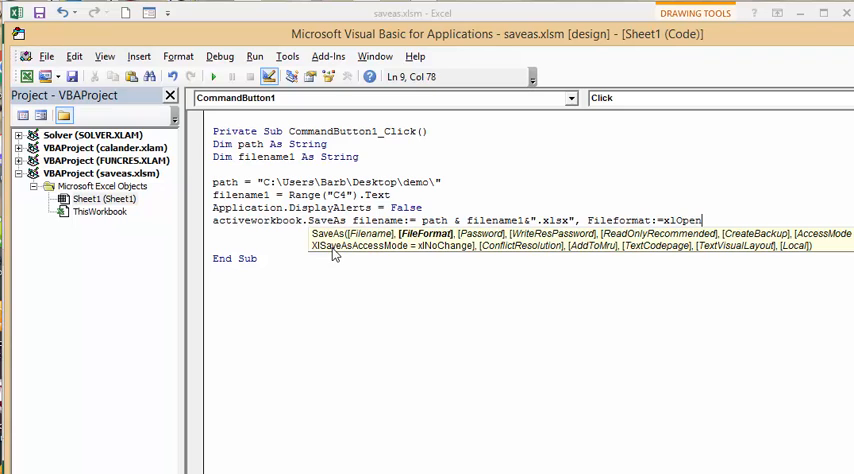
text(XM)
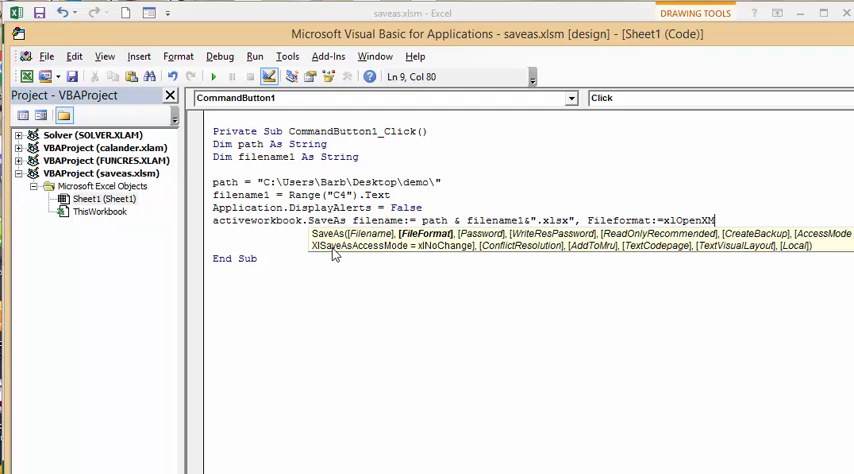
mouse_move(337, 252)
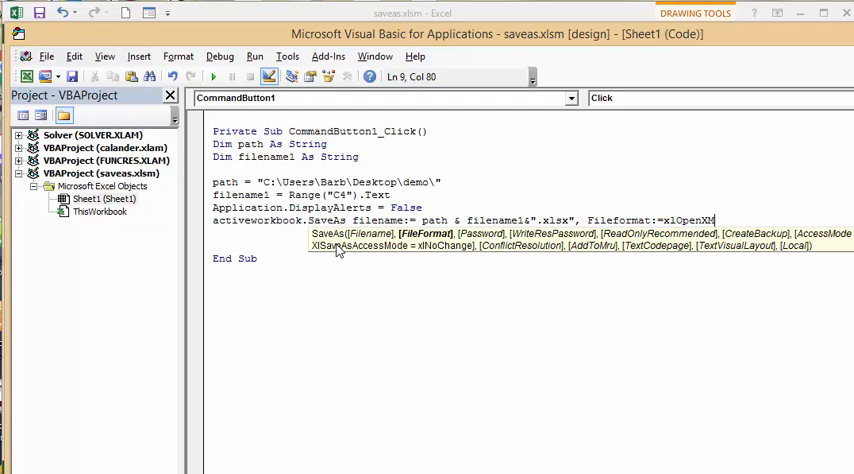
text(L)
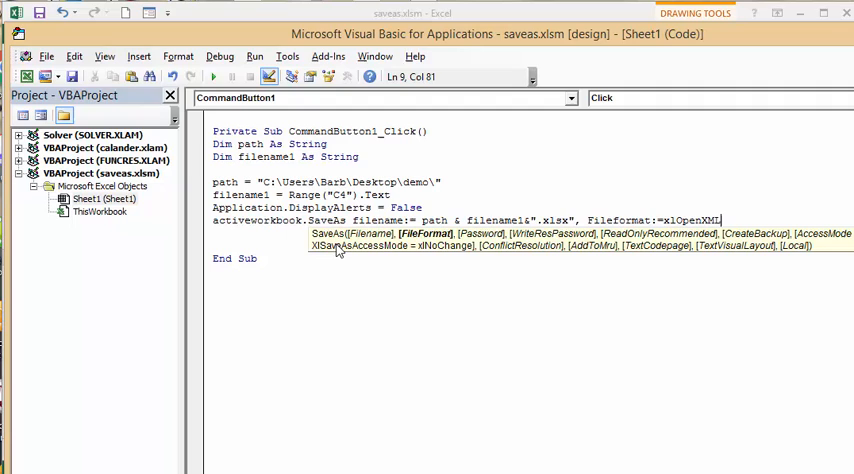
text(Wo)
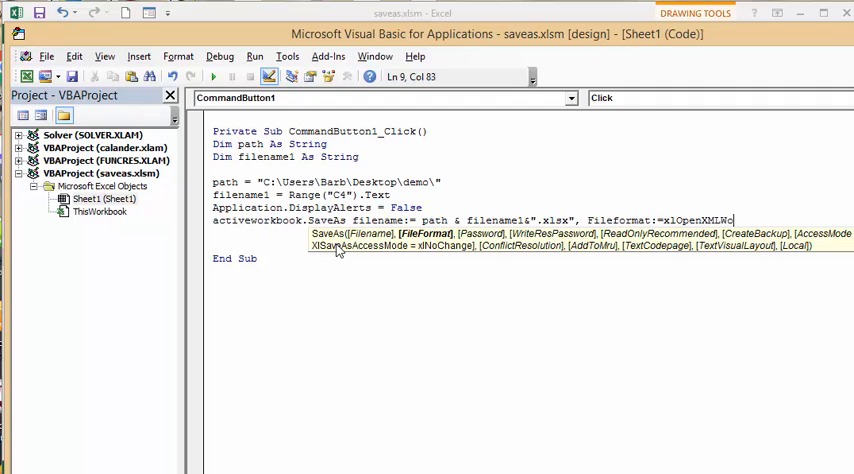
text(rkboo)
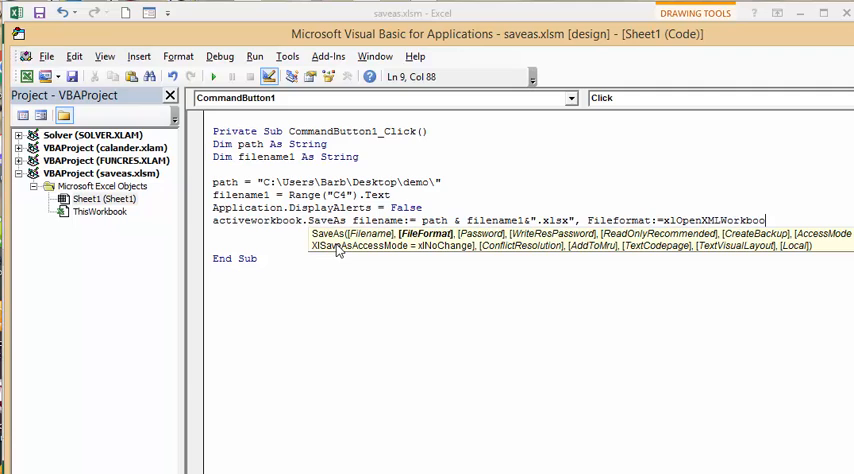
text(k)
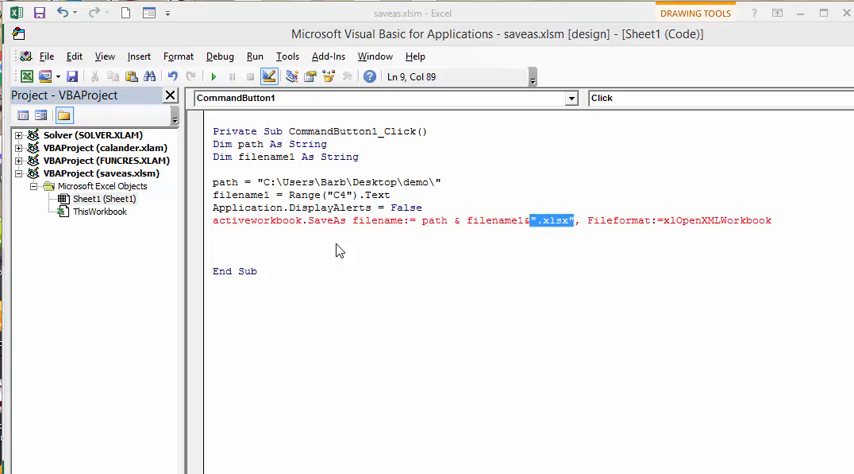
click(524, 221)
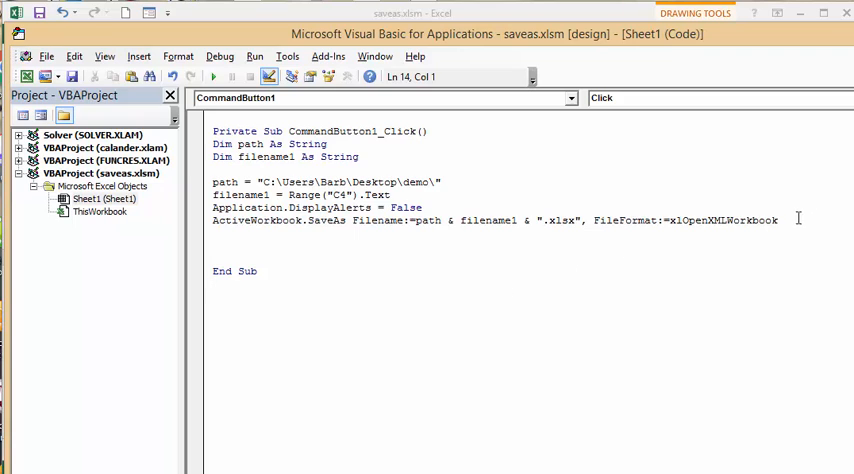
Add Application.DisplayAlerts = True below the SaveAs line
click(794, 218)
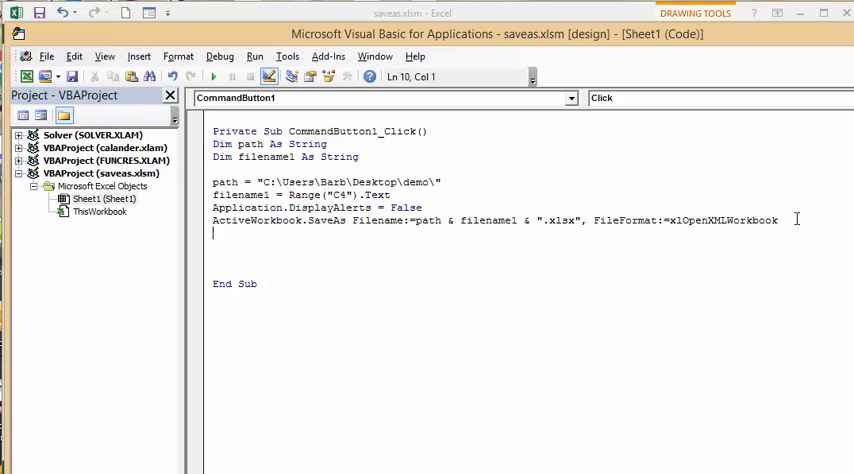
text(a)
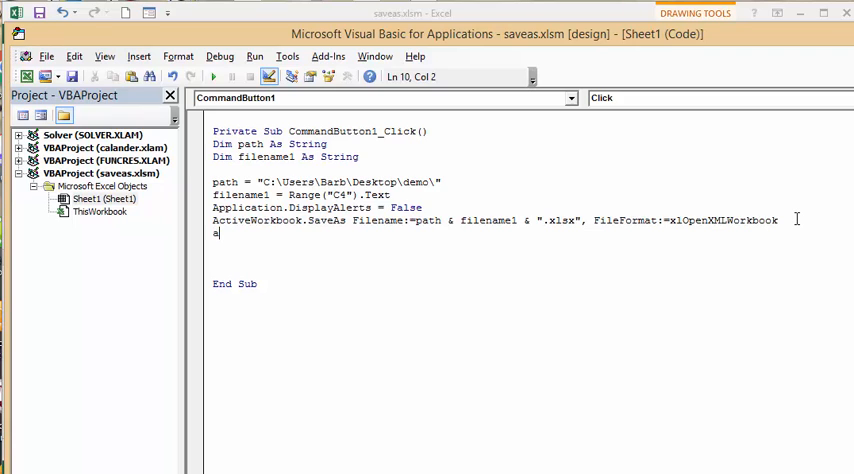
text(pplic)
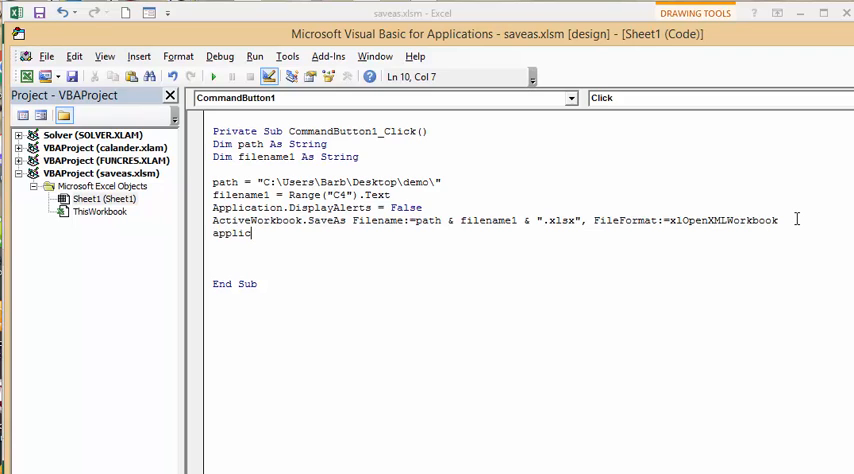
text(ation)
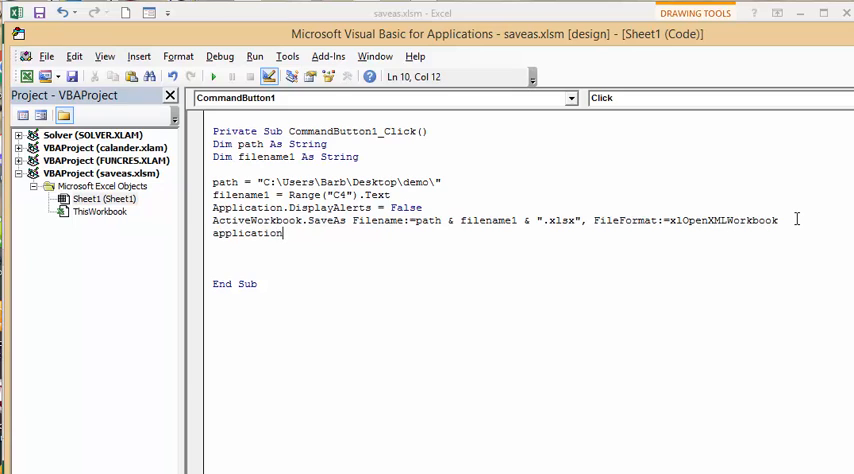
text(.d)
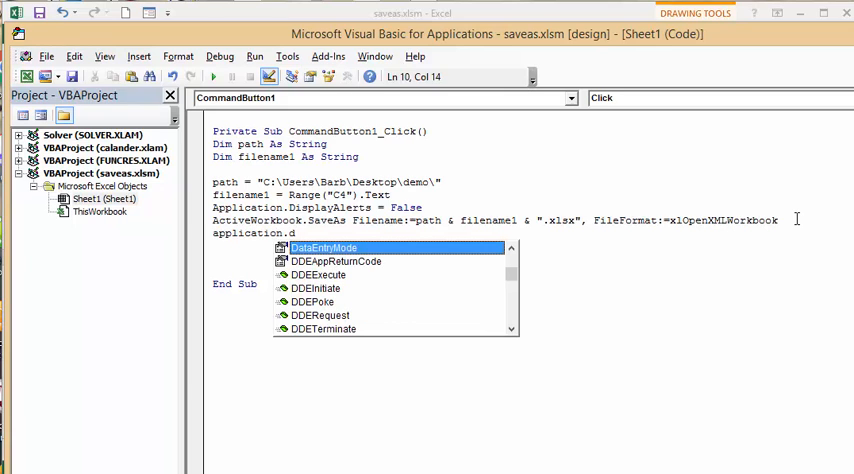
text(isplayAlerts)
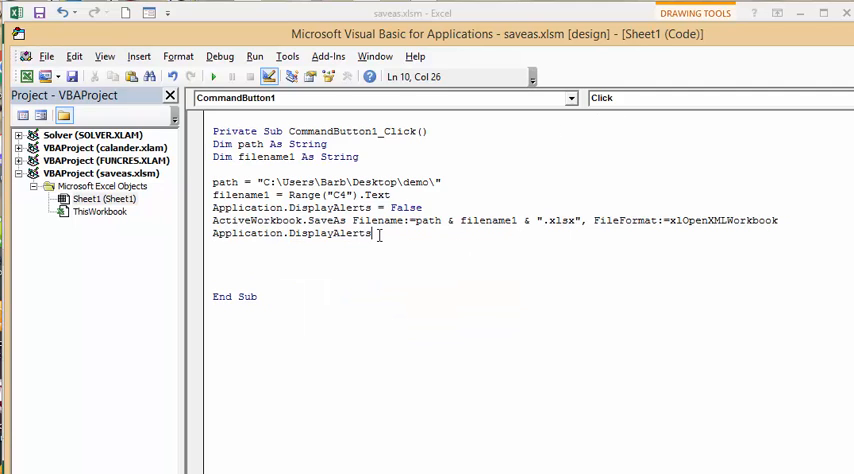
text(= True)
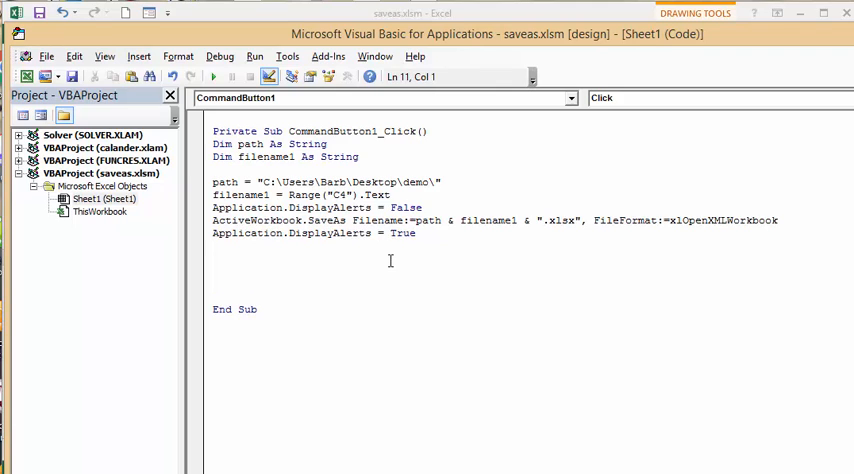
Add ActiveWorkbook.Close to close the saved workbook
text(Acti)
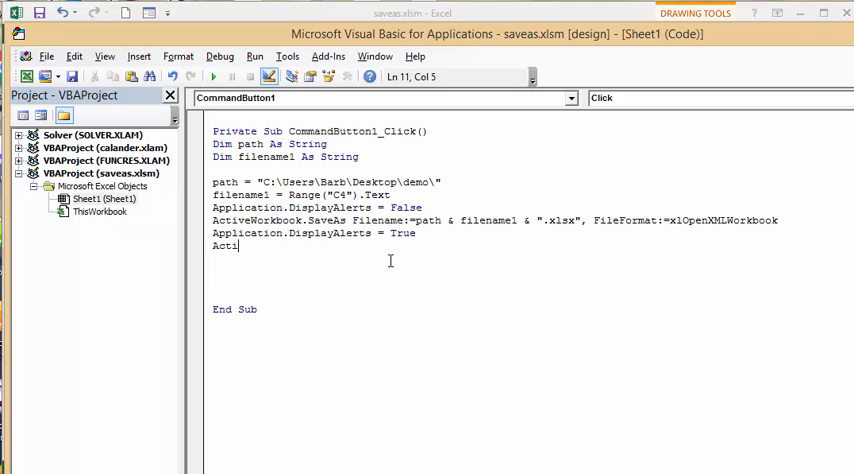
text(vew)
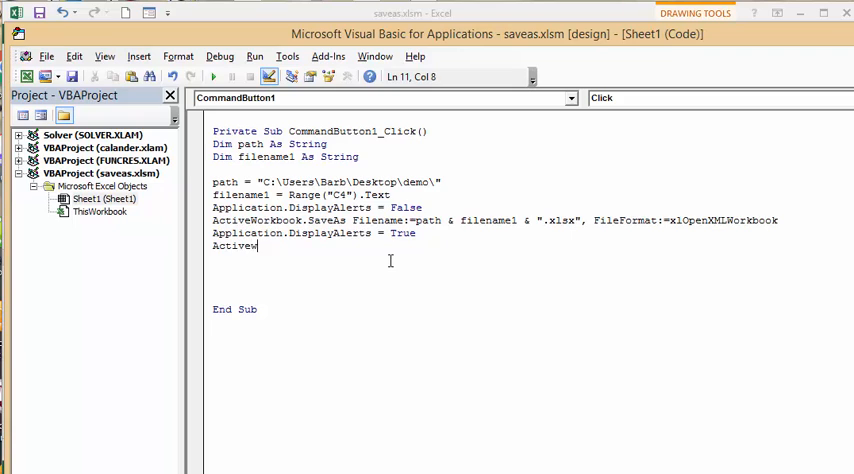
text(workbook.close)
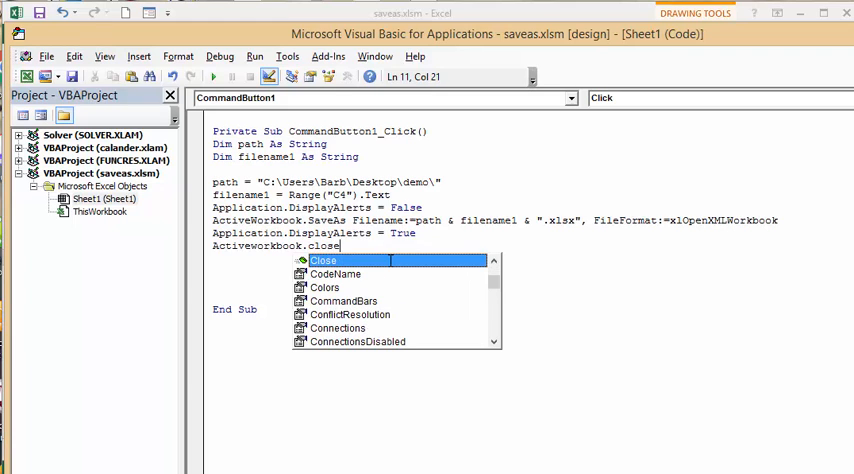
key(Enter)
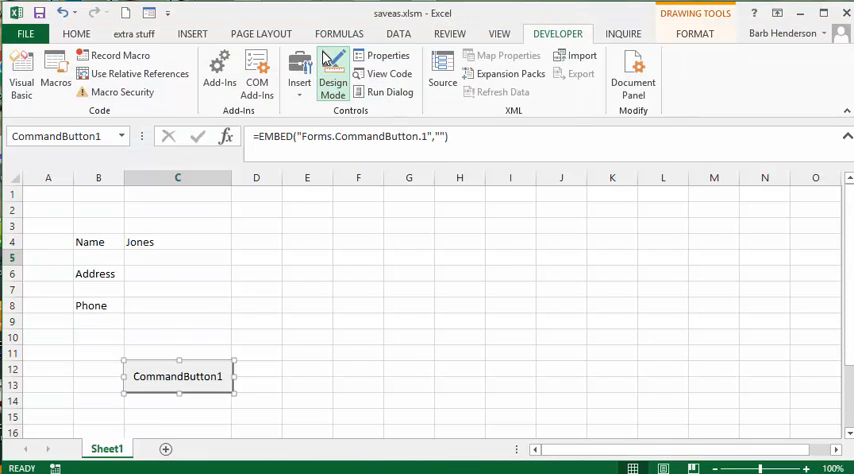
mouse_move(234, 341)
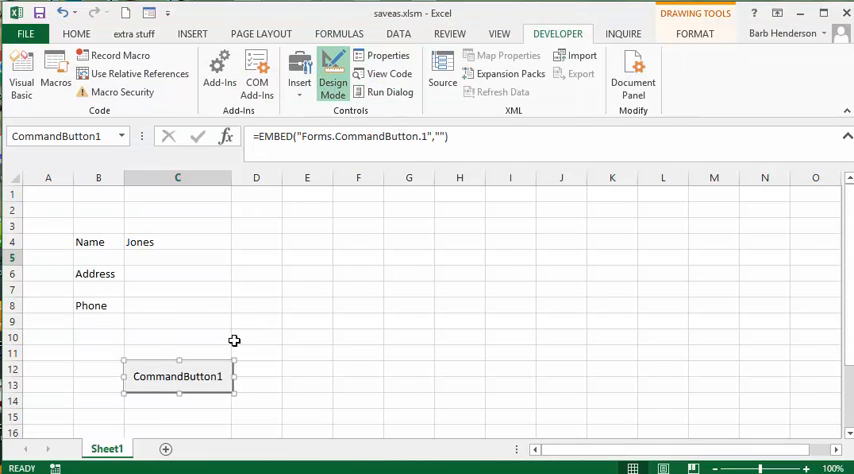
Change the command button's Caption property from CommandButton1 to 'save file'
right_click(178, 377)
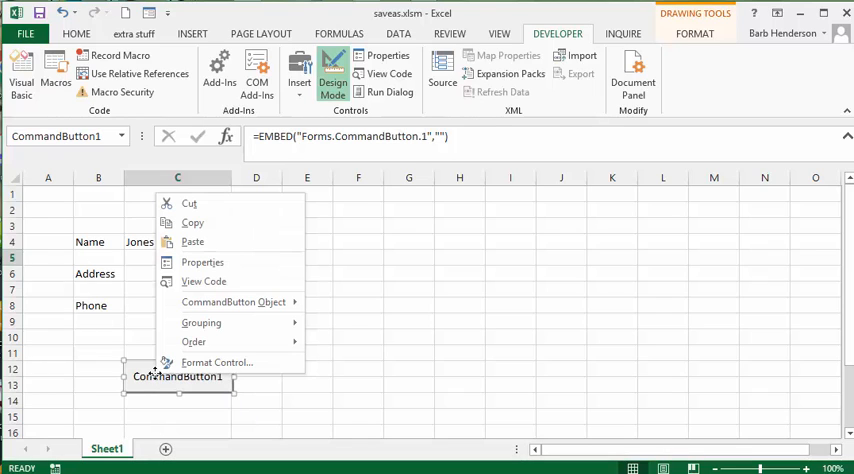
mouse_move(202, 262)
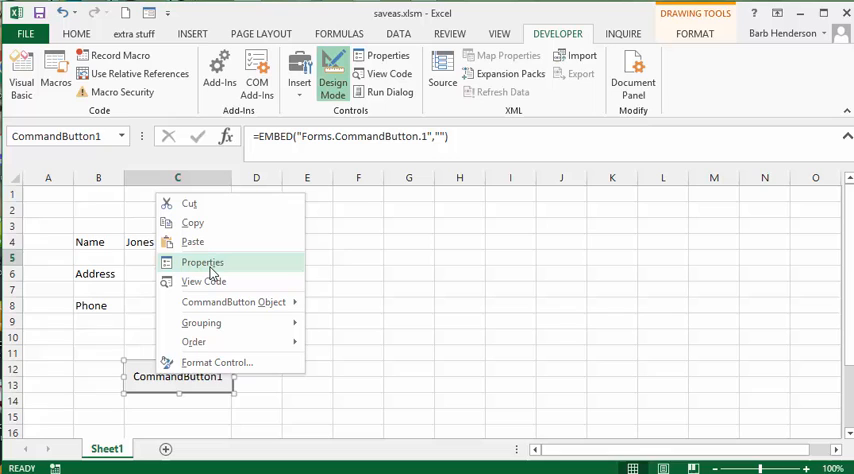
click(202, 262)
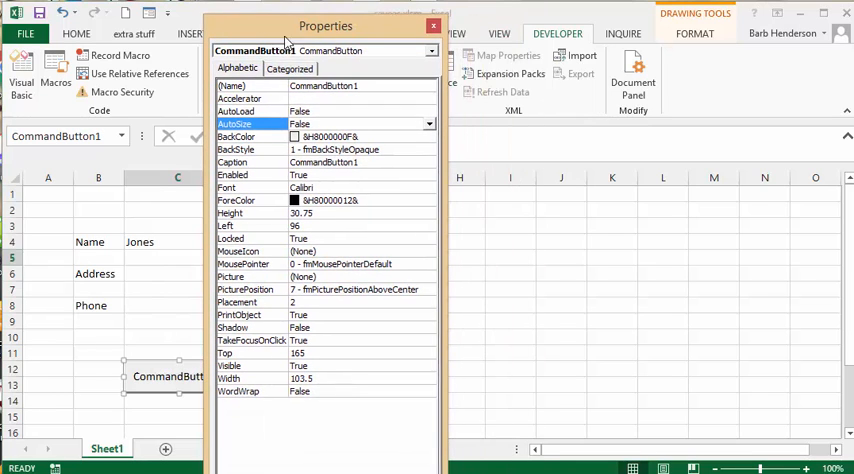
mouse_move(353, 173)
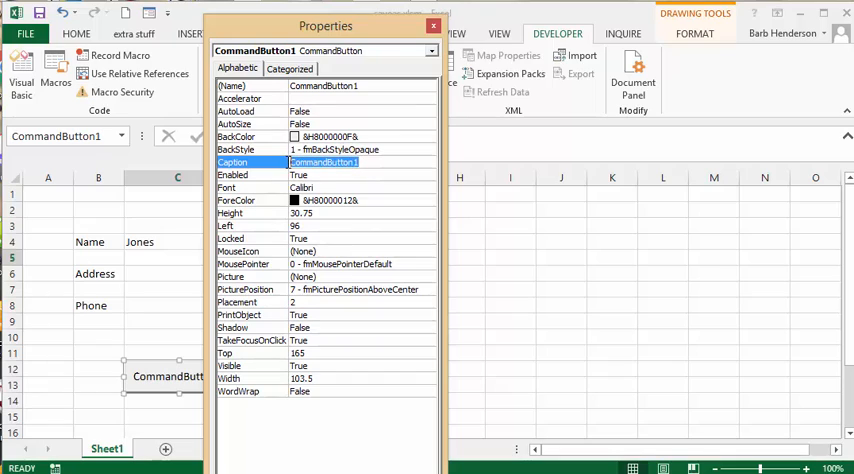
text(sav)
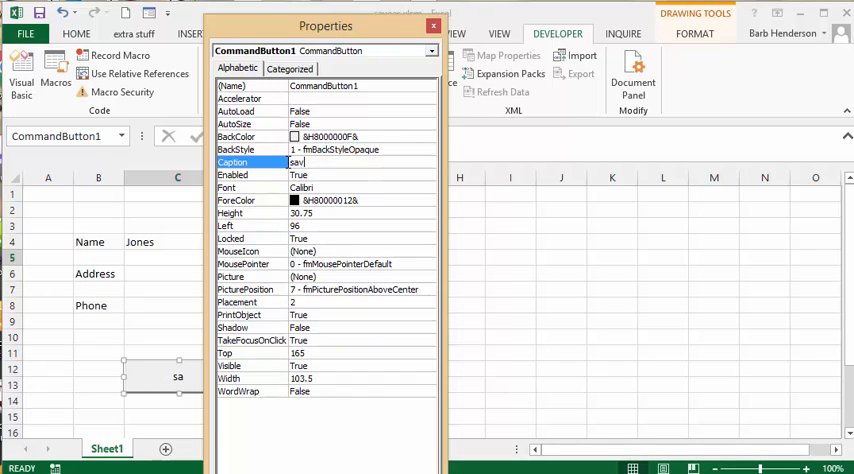
text(savefi)
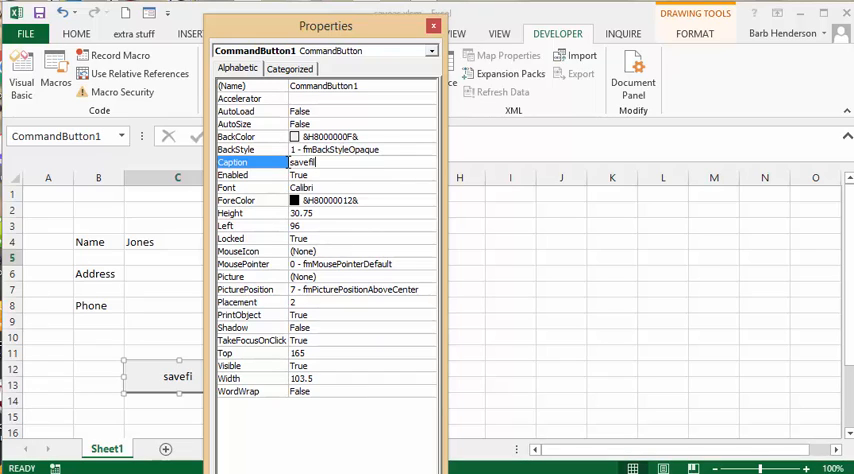
key(Backspace)
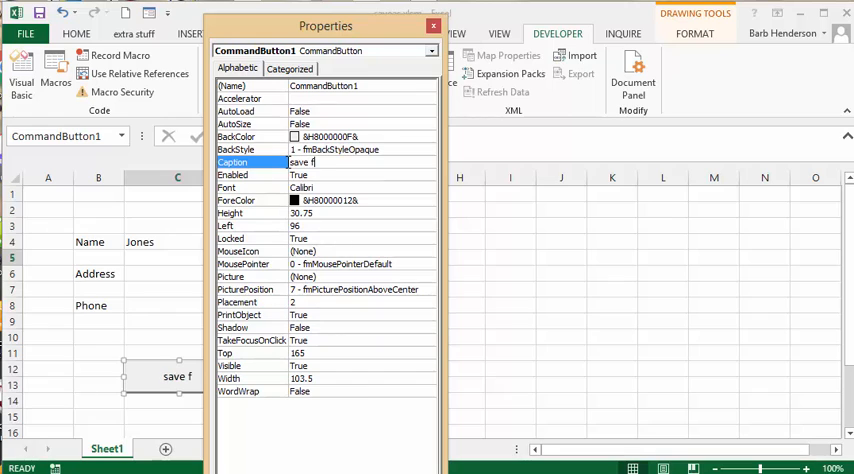
text(ile)
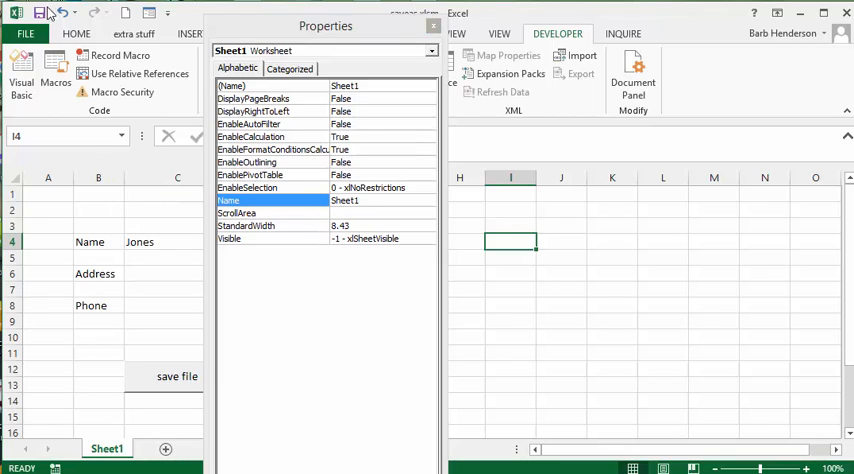
mouse_move(45, 16)
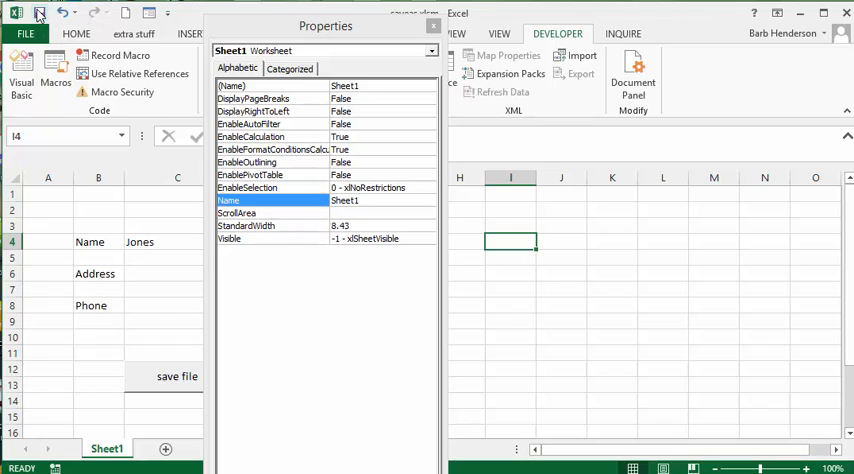
Save the workbook with the renamed 'save file' button
click(434, 26)
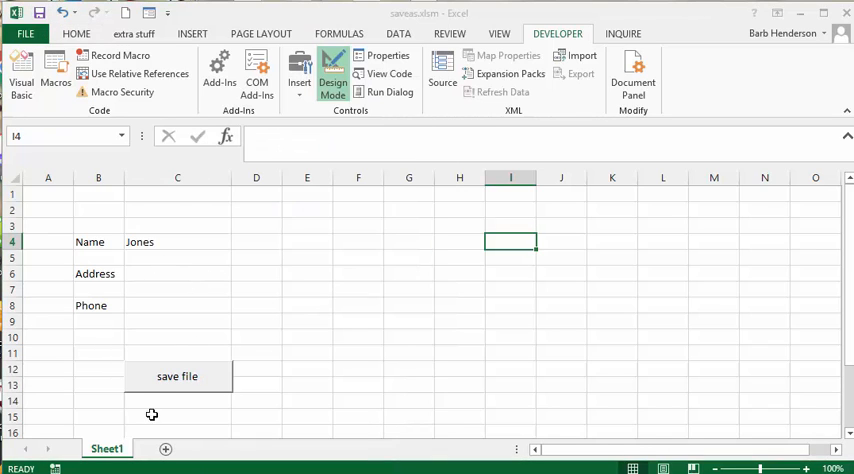
mouse_move(338, 344)
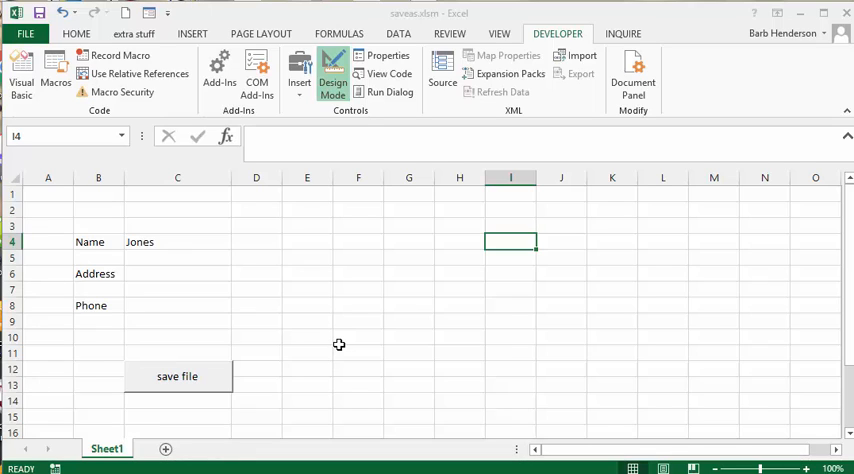
mouse_move(239, 384)
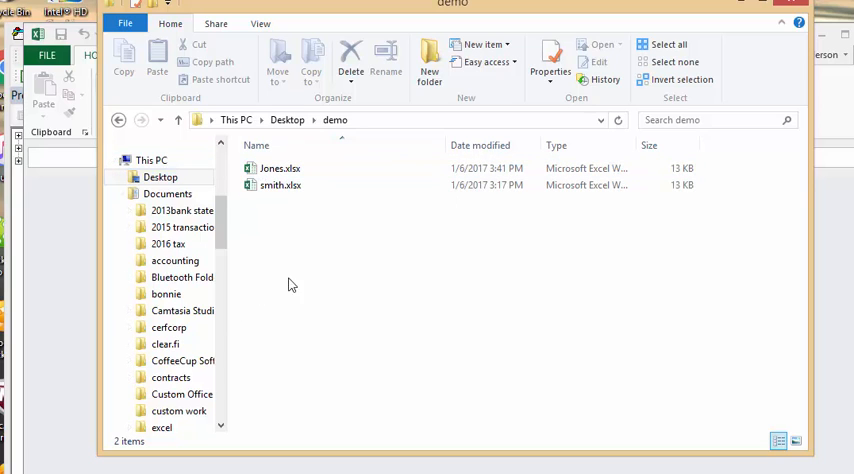
mouse_move(310, 282)
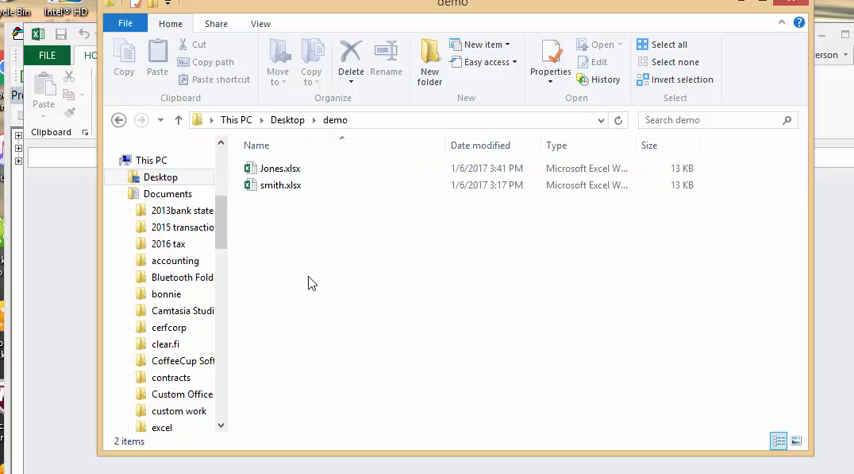